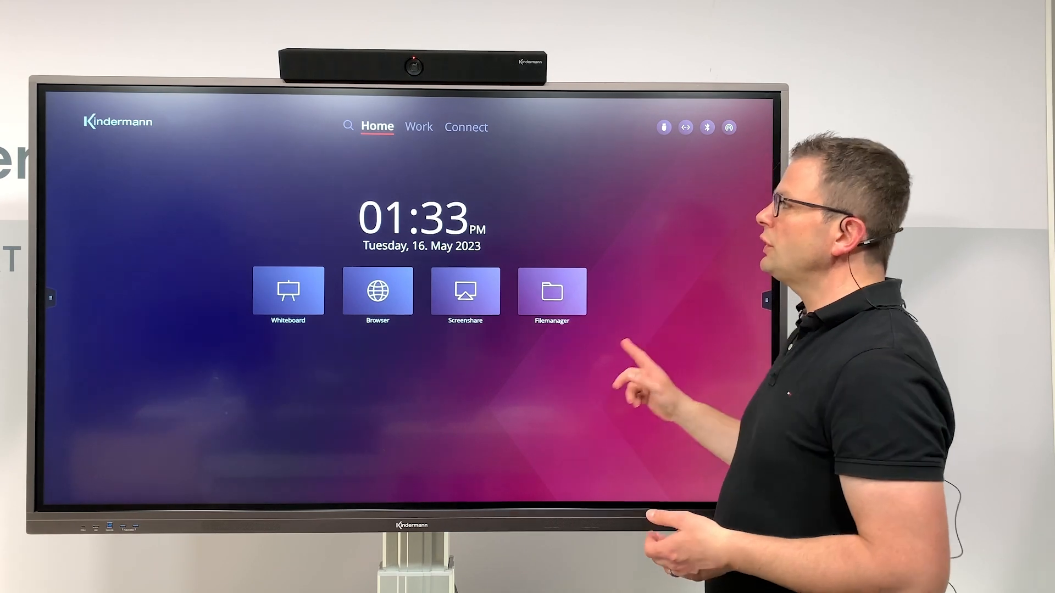
Step: Browse the installed apps on the Work page, then show the Connect input sources
click(419, 127)
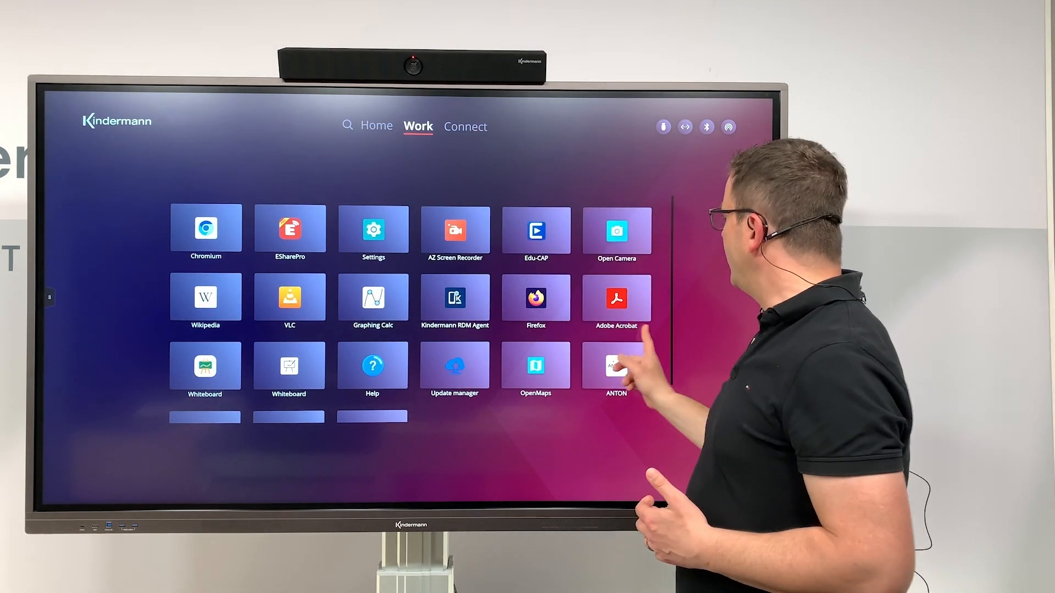
click(465, 127)
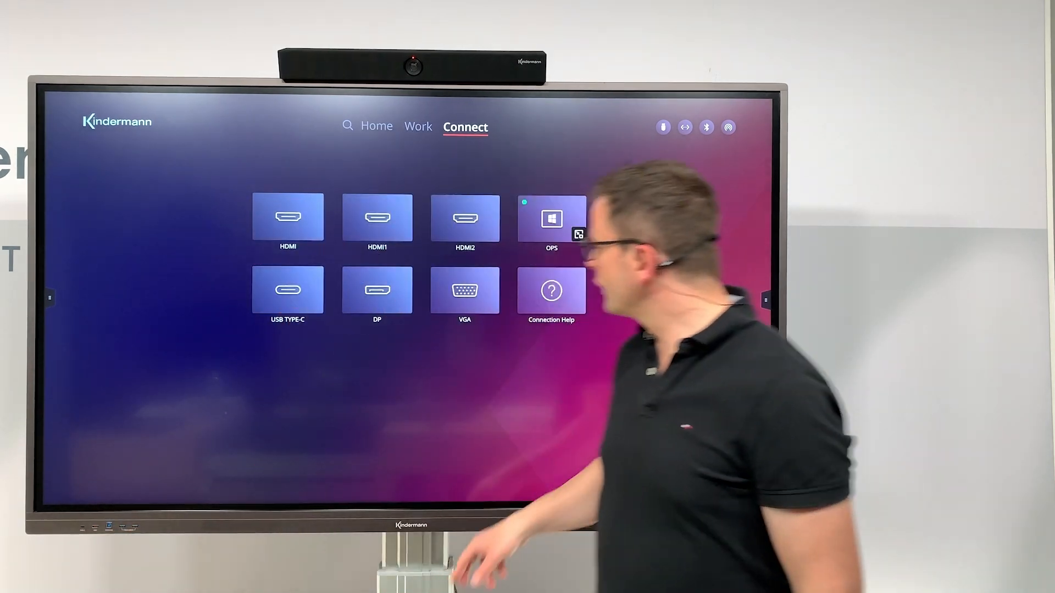
Step: View and close the Connection Help port overview, then go through Work back to Home
click(550, 289)
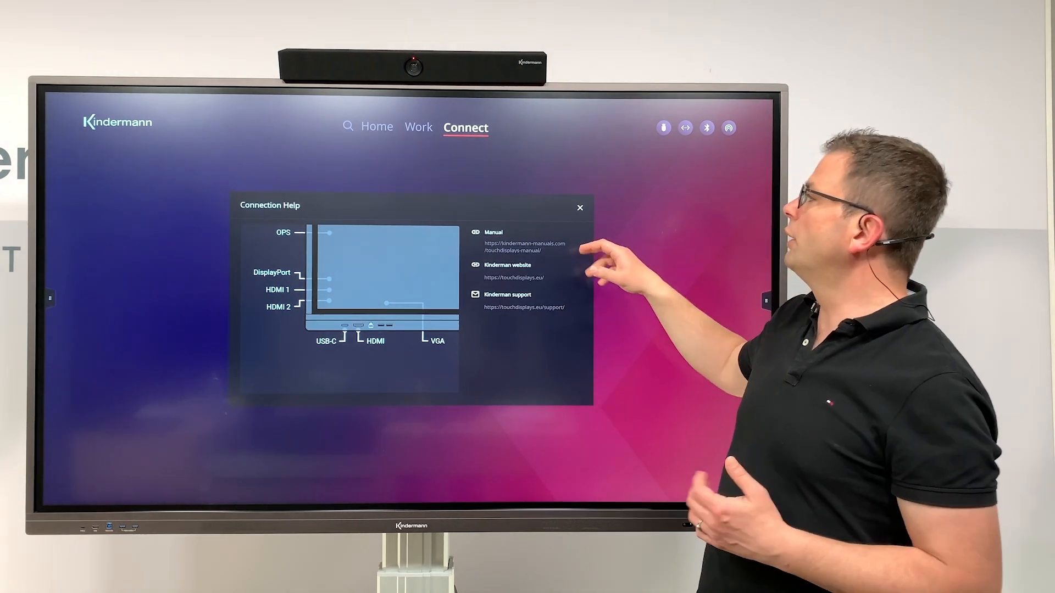
click(579, 207)
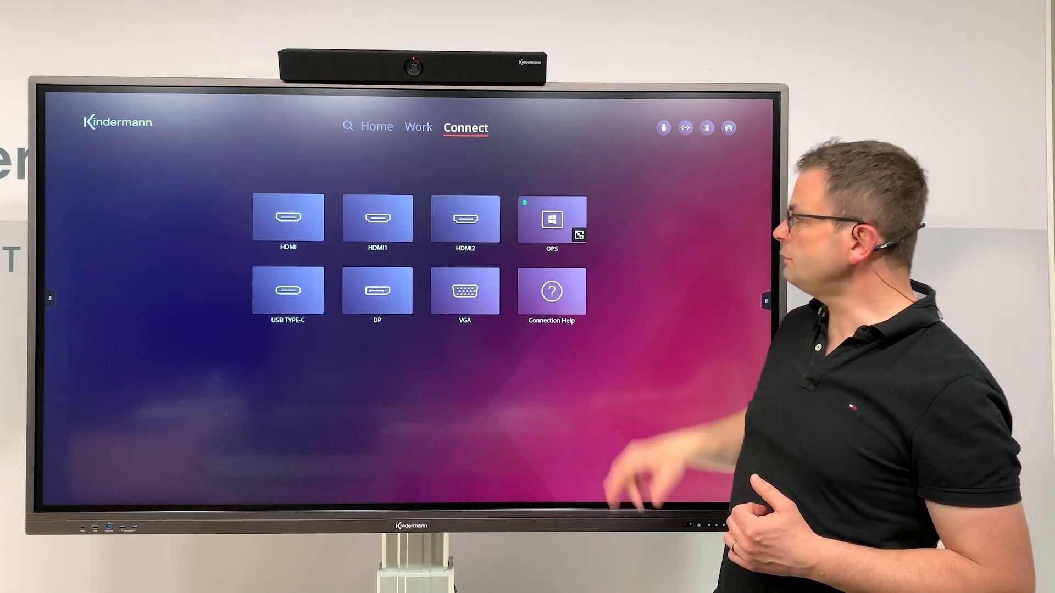
click(417, 127)
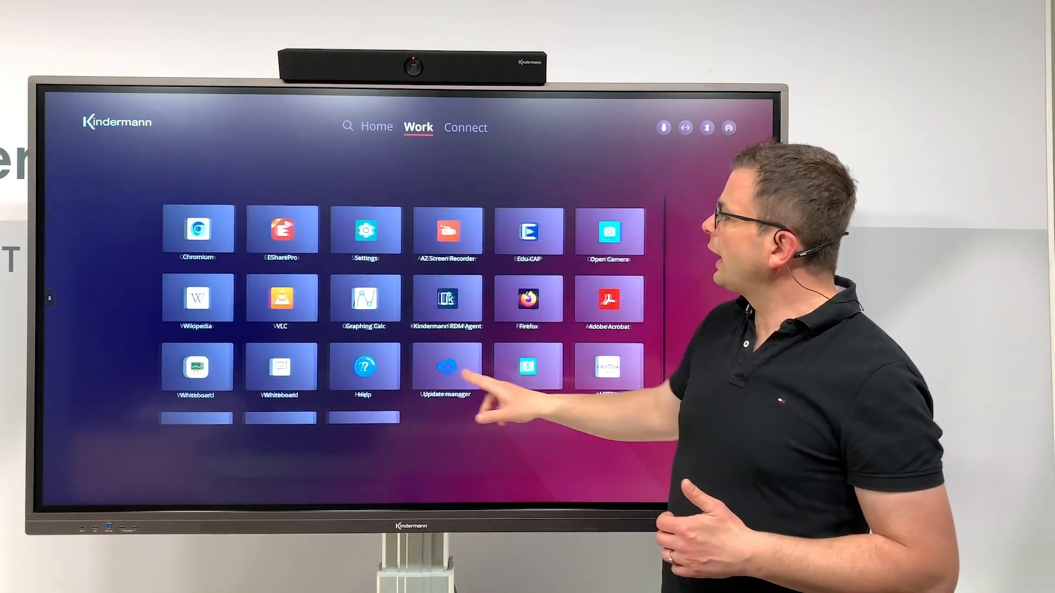
click(375, 127)
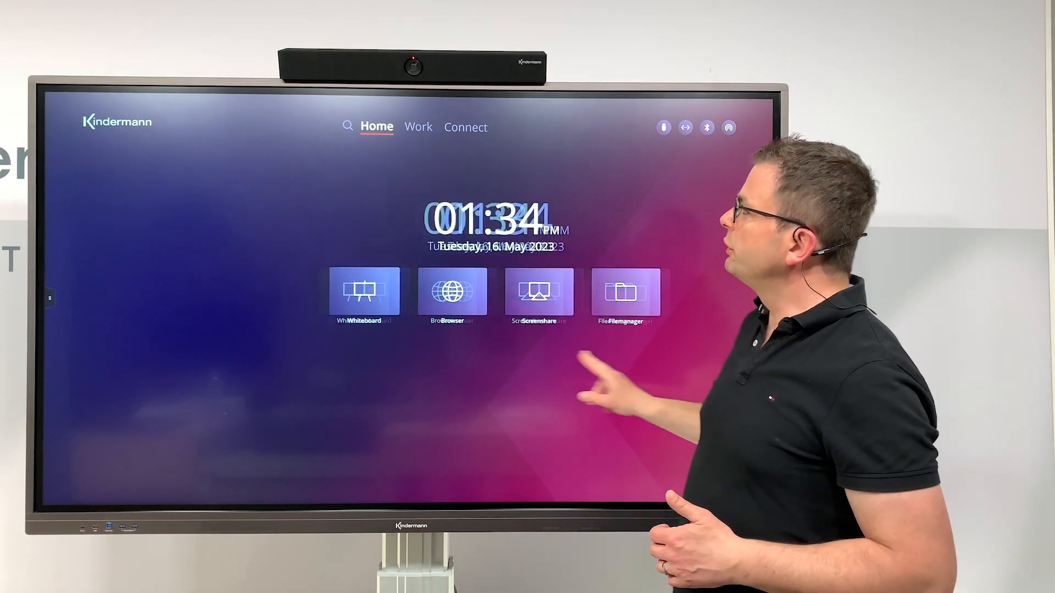
click(348, 127)
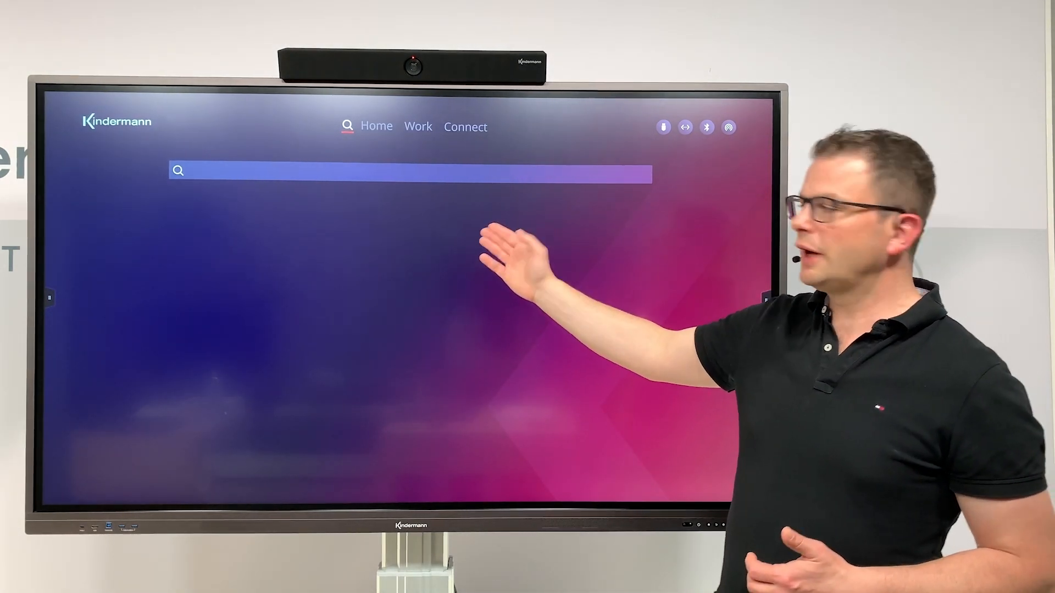
click(411, 173)
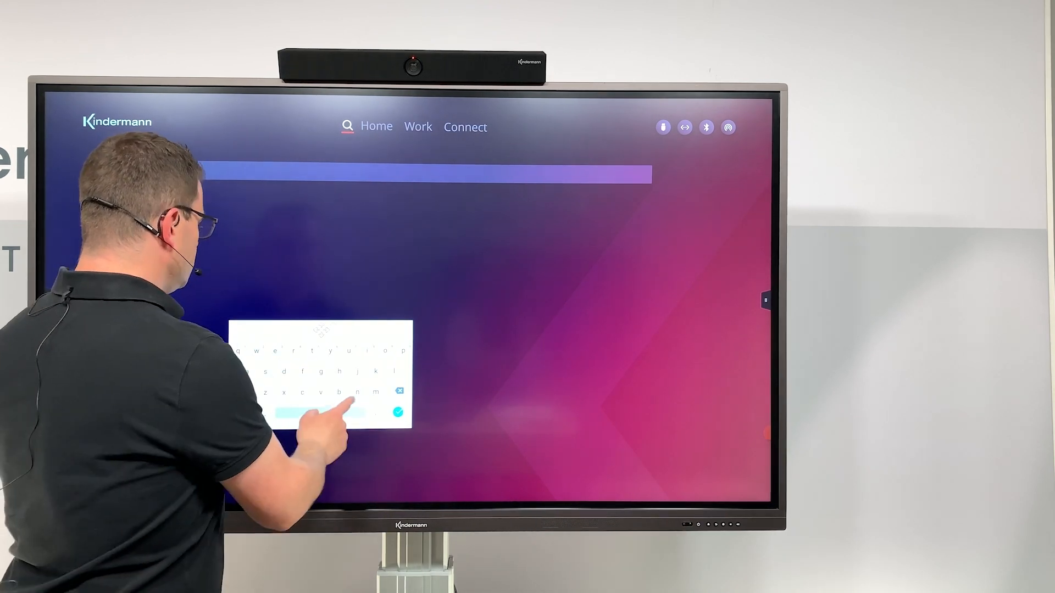
text(nut)
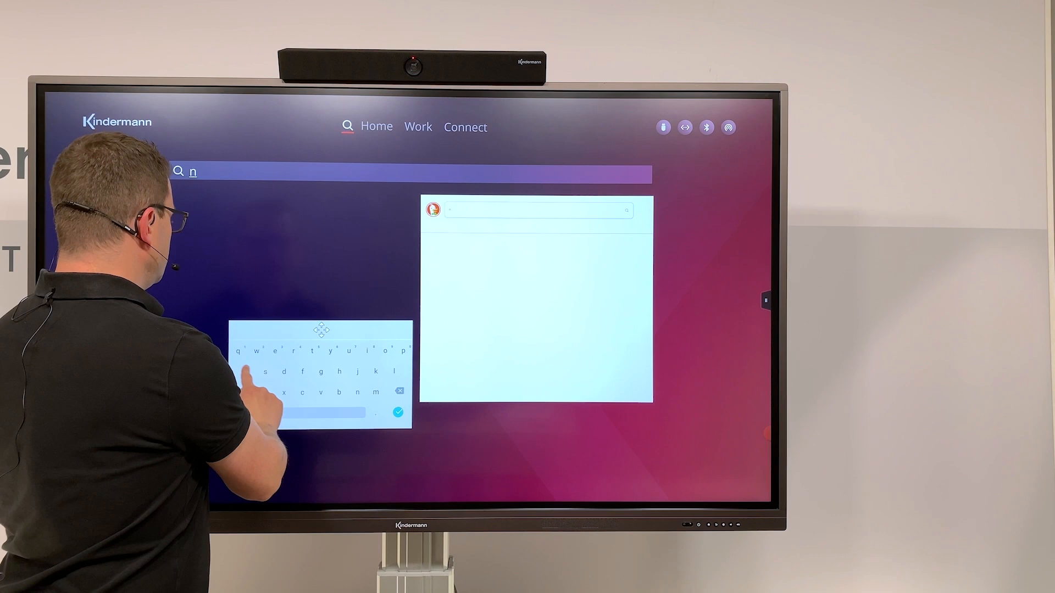
text(arure)
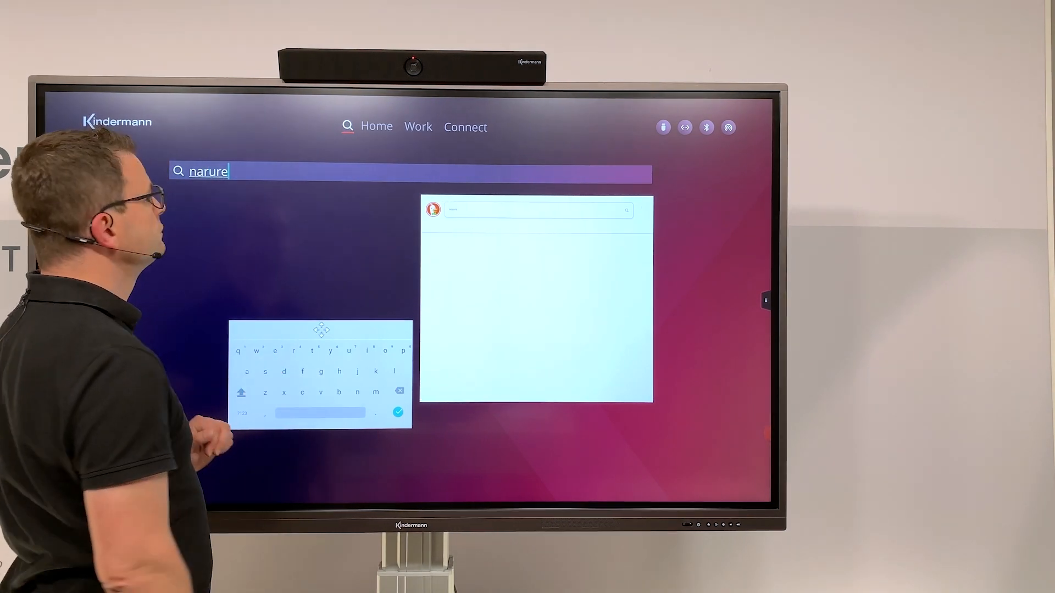
click(397, 412)
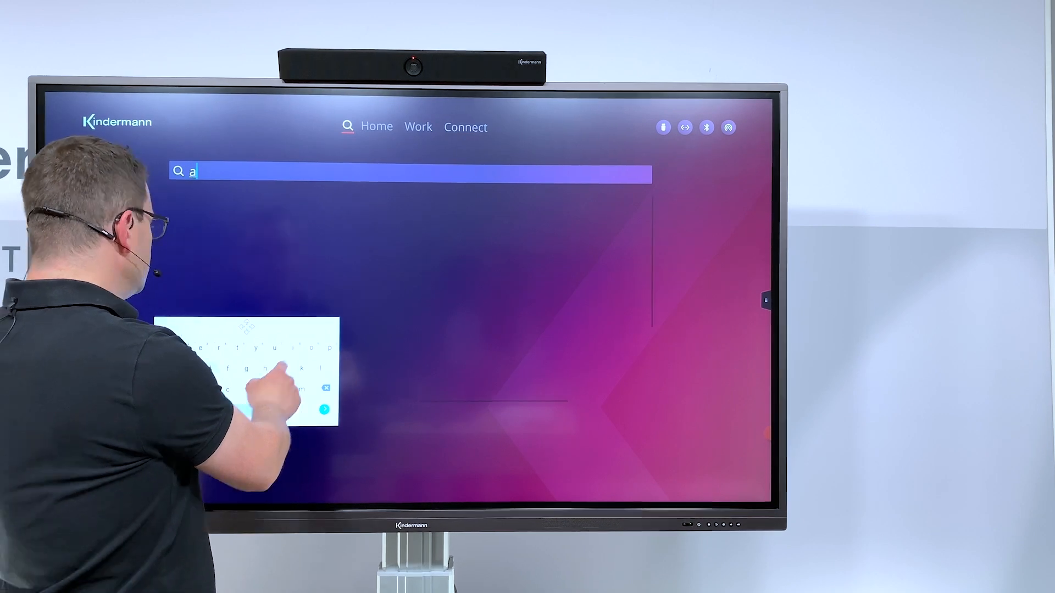
text(adobe)
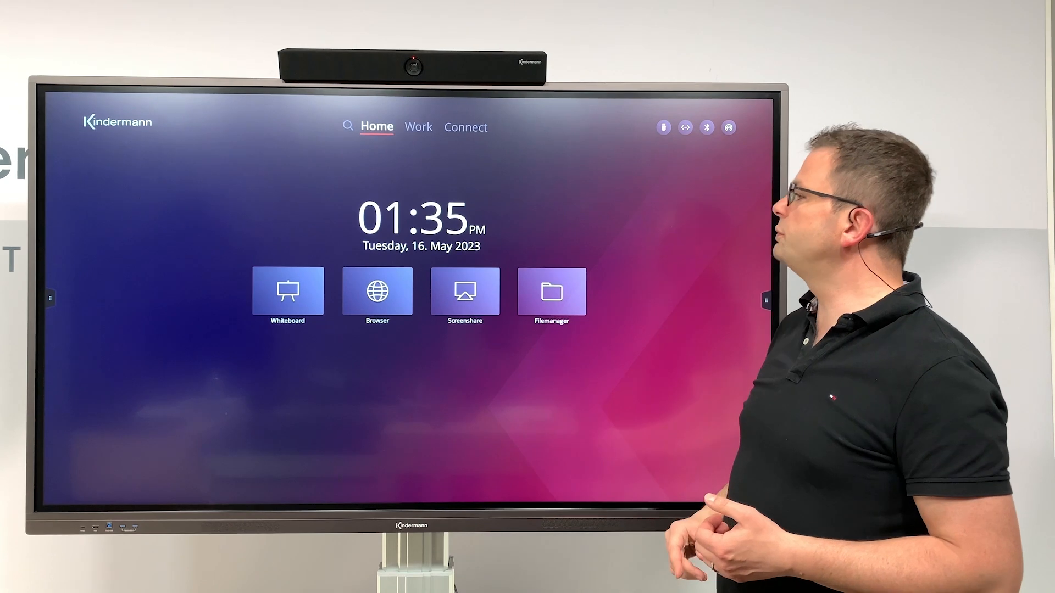
click(549, 291)
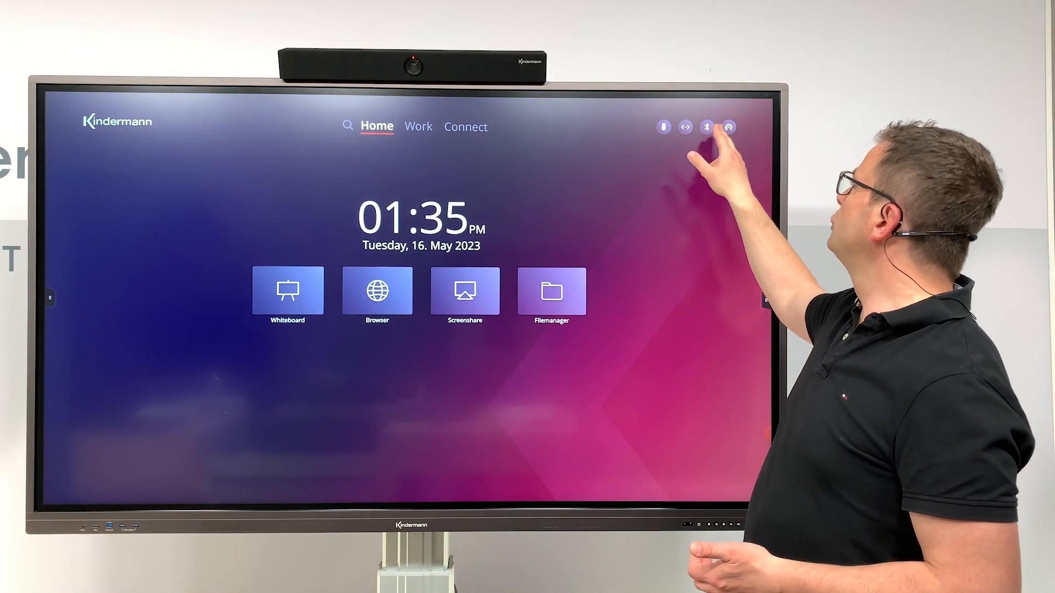
click(705, 126)
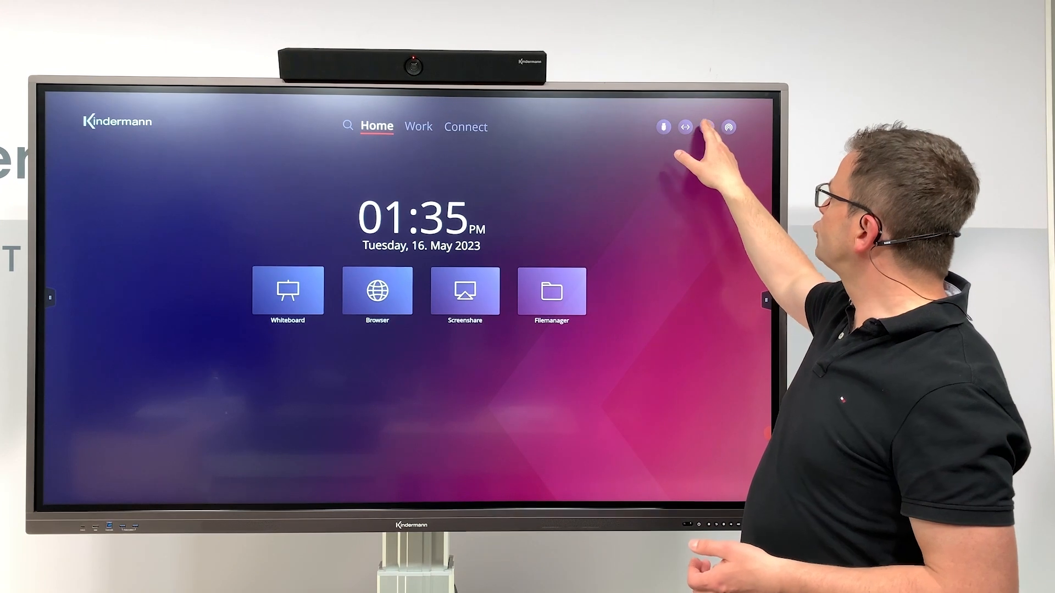
click(685, 126)
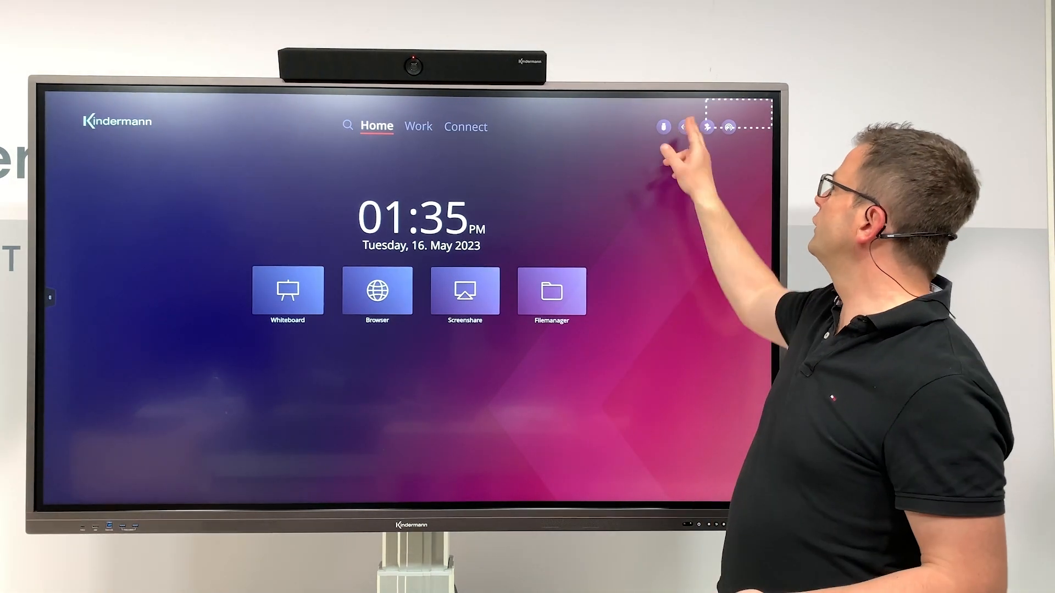
click(707, 127)
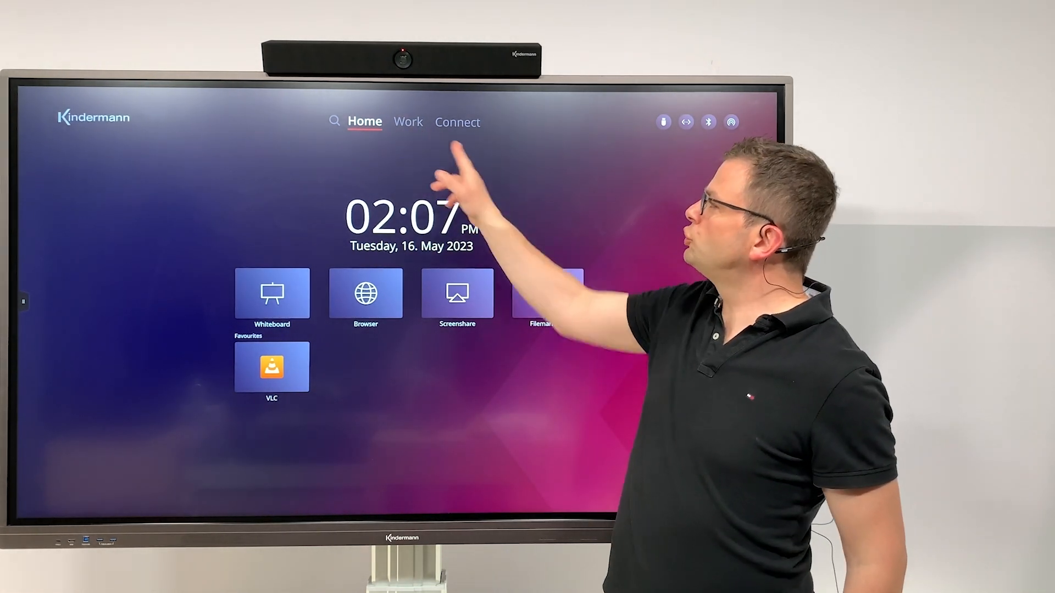
Step: Add Edu-CAP from the Work apps page to Favourites beside VLC
click(408, 122)
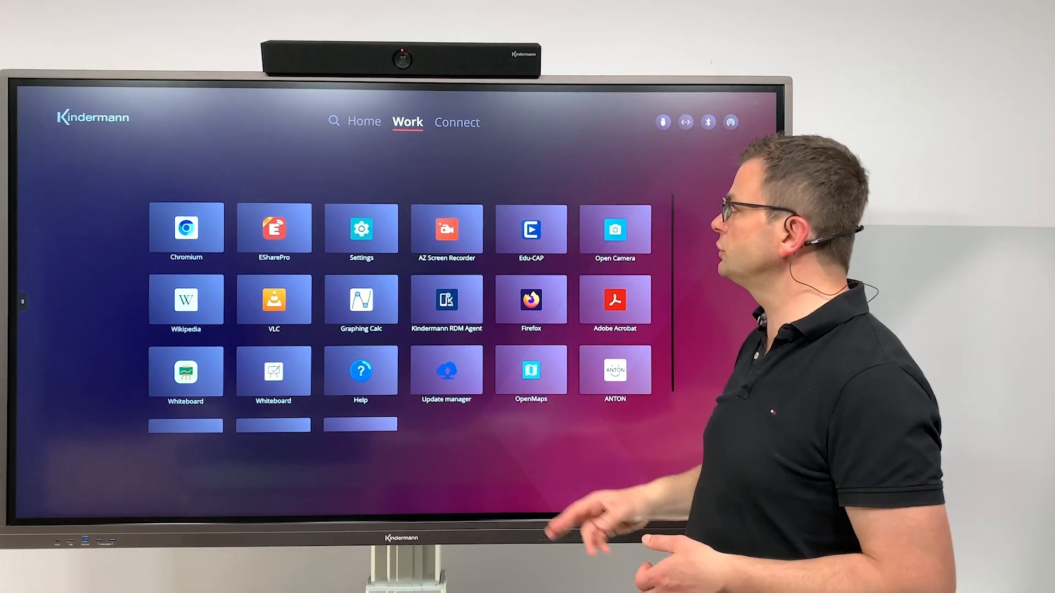
click(364, 122)
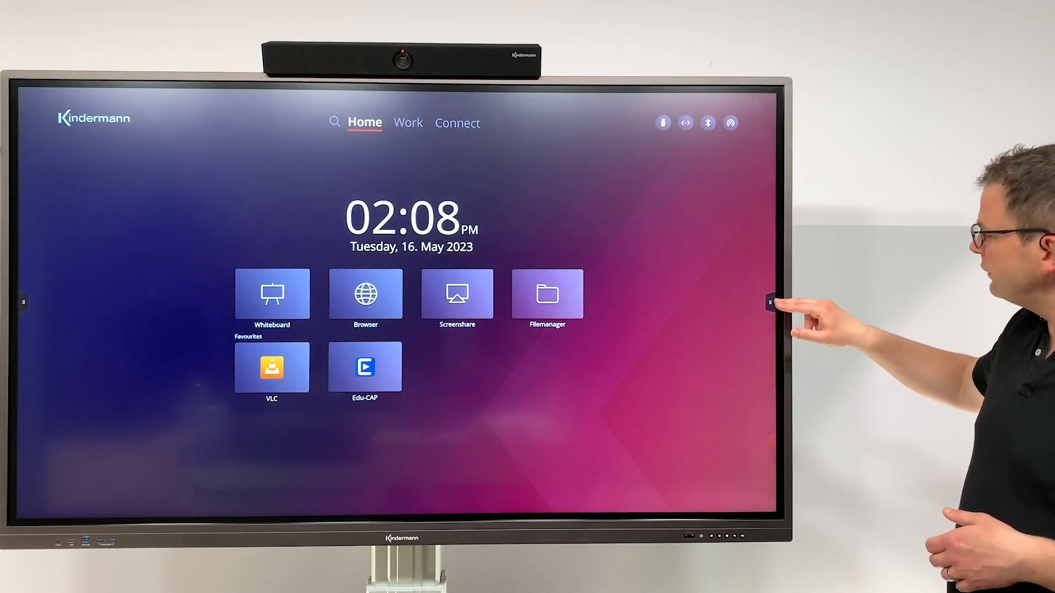
Step: Add Graphing Calc and WPS Office to Favourites through the sidebar Apps panel
click(773, 303)
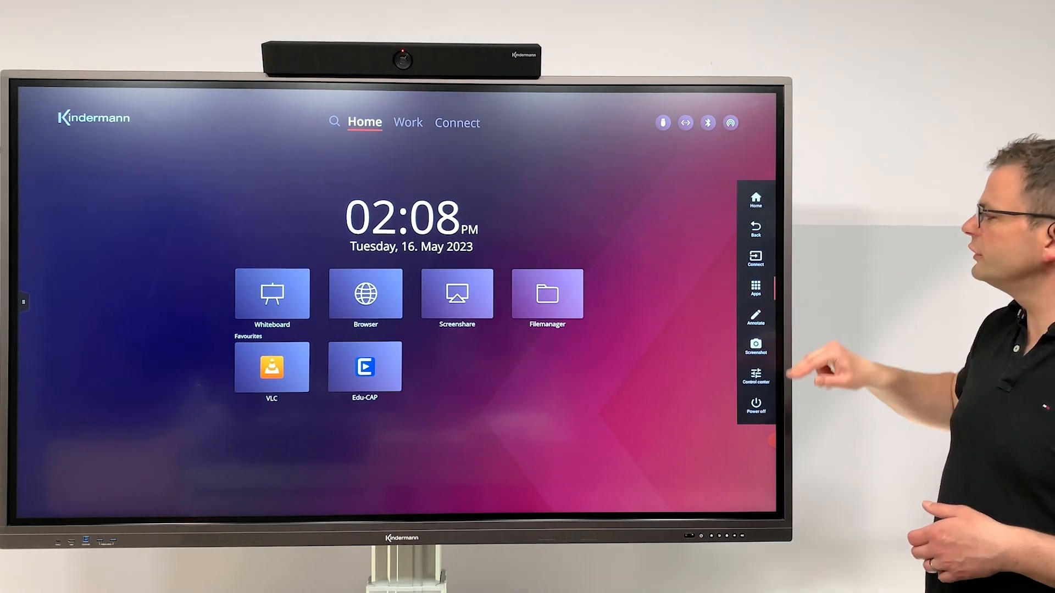
click(755, 286)
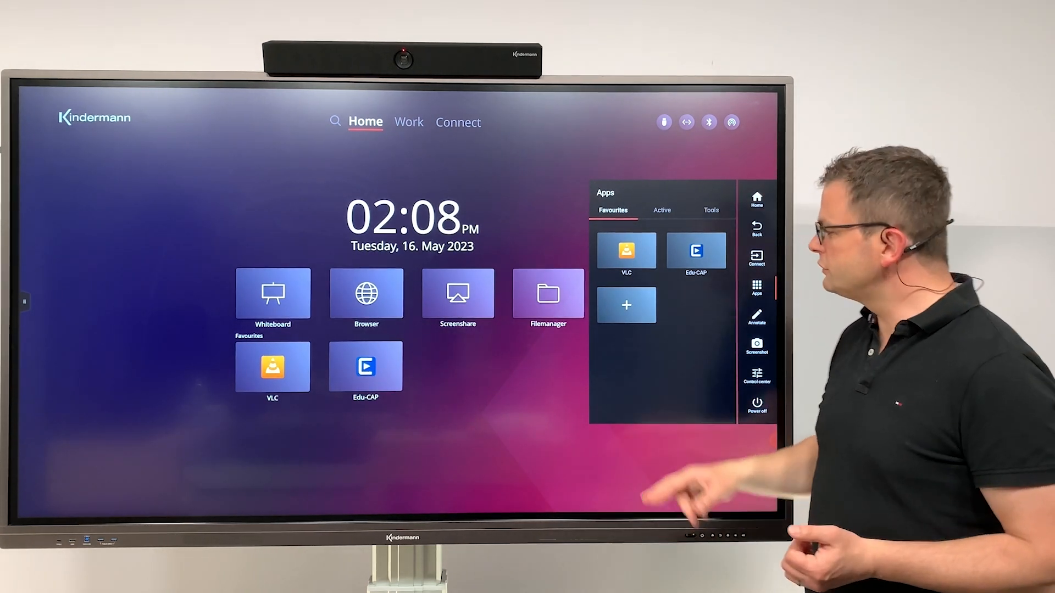
click(756, 286)
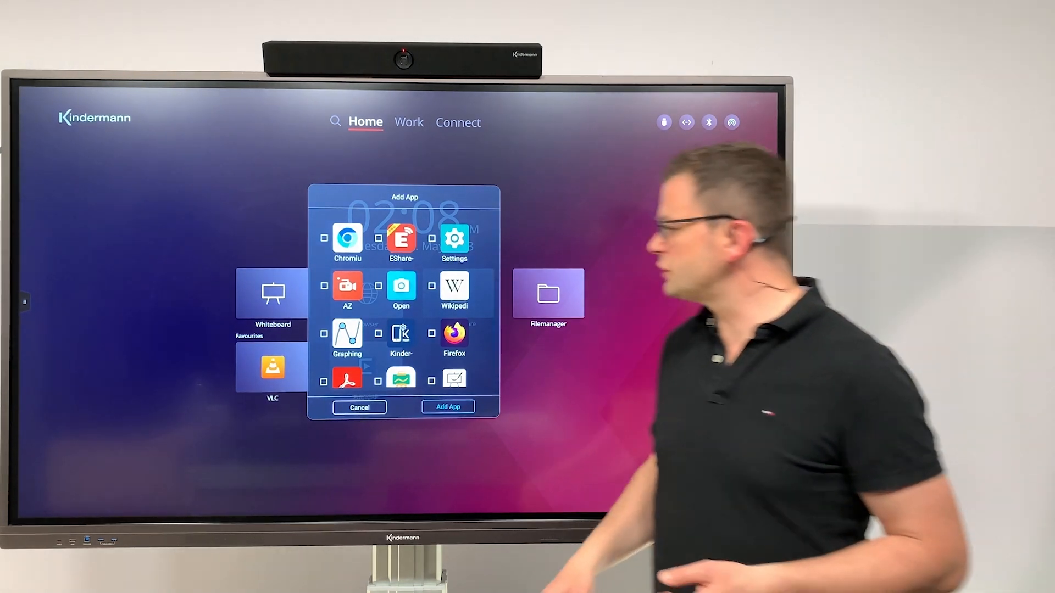
click(323, 335)
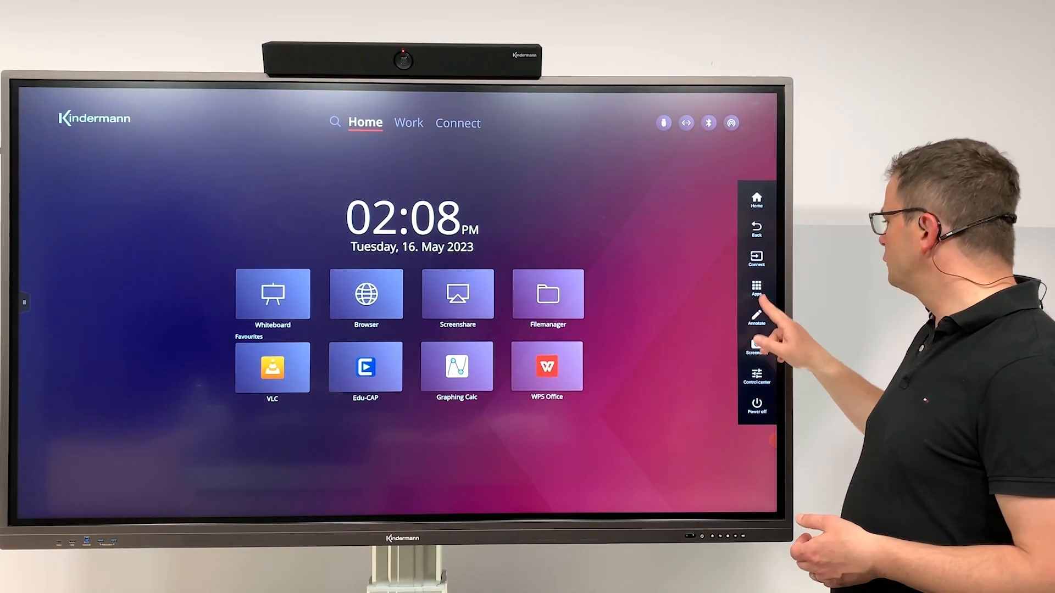
click(756, 286)
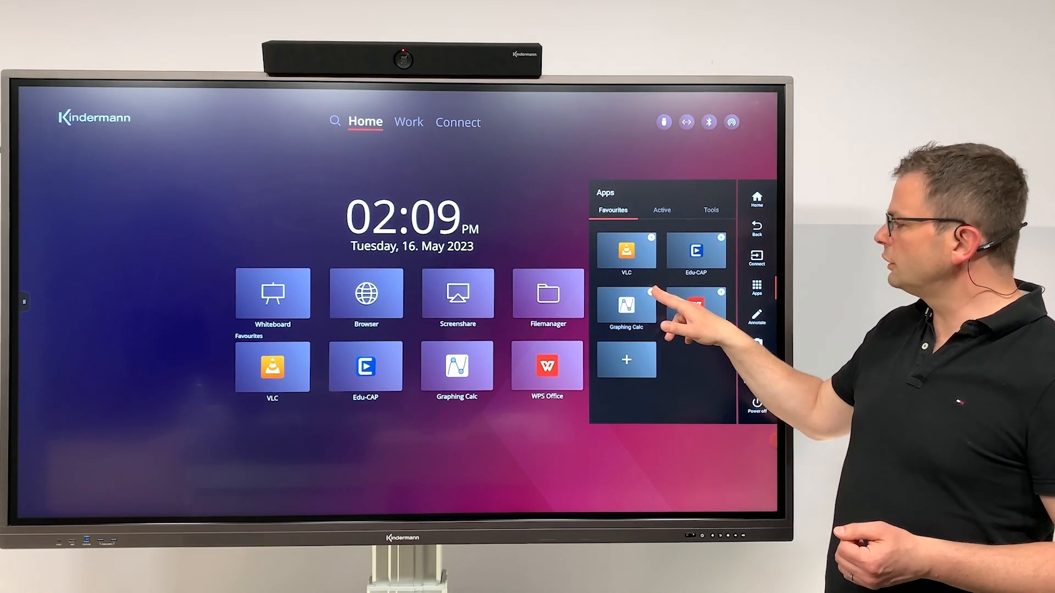
click(650, 292)
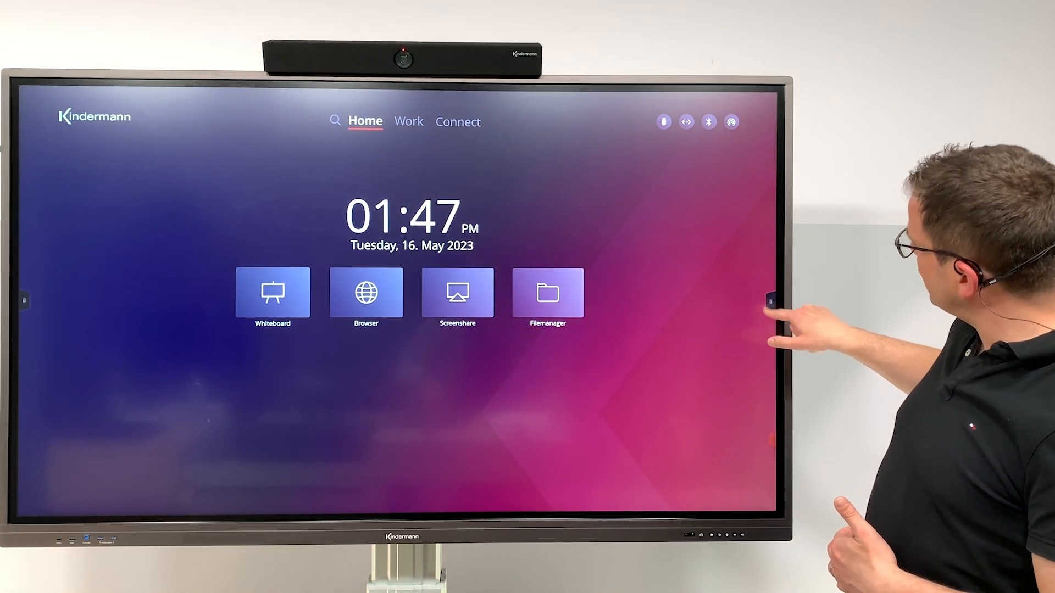
Step: Open the quick-access sidebar from the right-edge handle over the Home screen
click(772, 301)
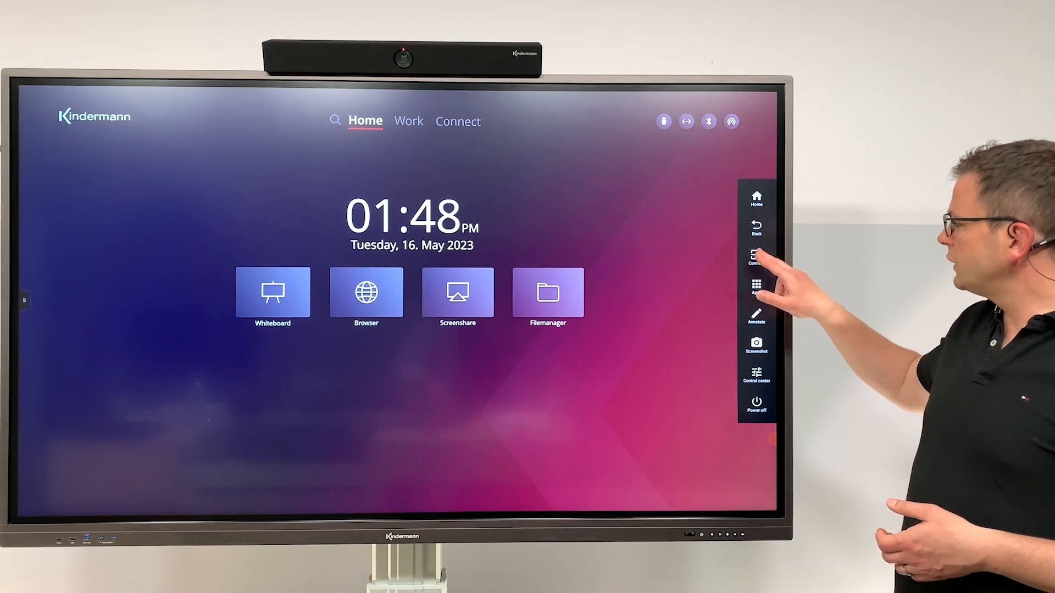
Step: Switch the display to the OPS computer input from the Connect panel
click(756, 258)
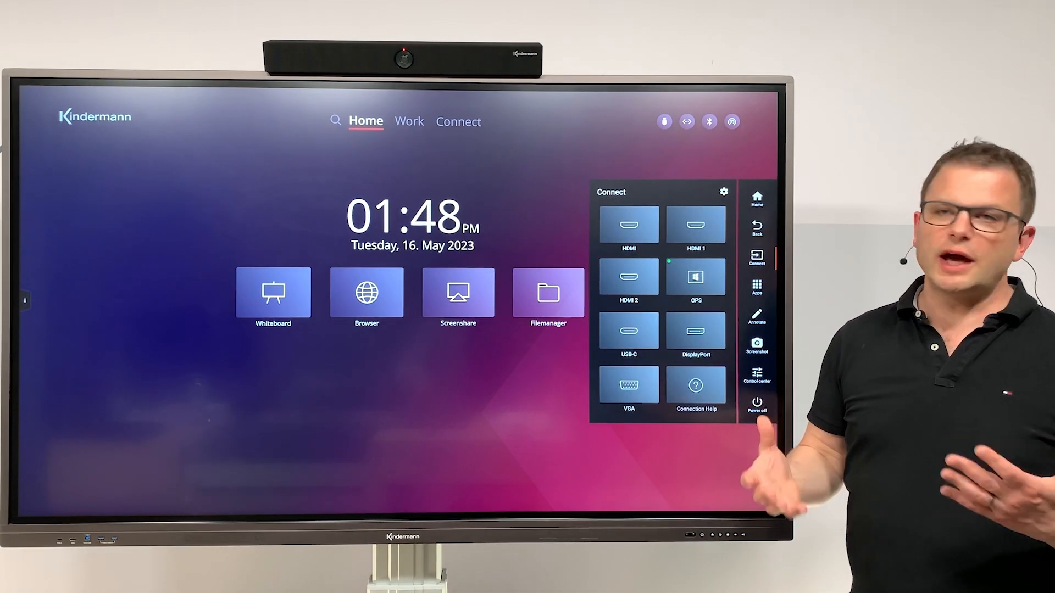
click(695, 276)
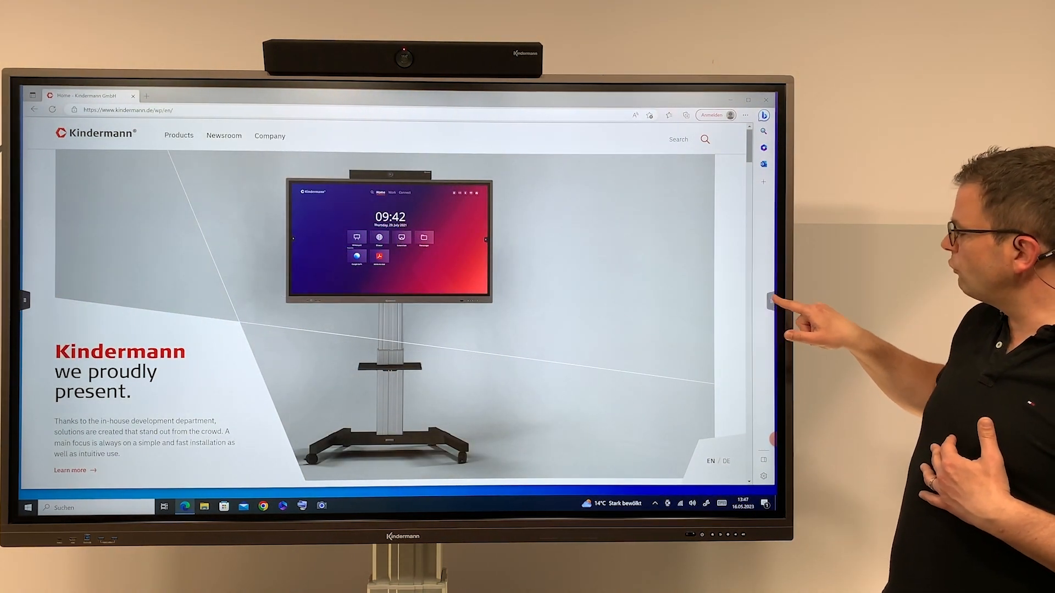
Step: Leave the OPS Edge view and return to the launcher Home screen via the sidebar
click(769, 301)
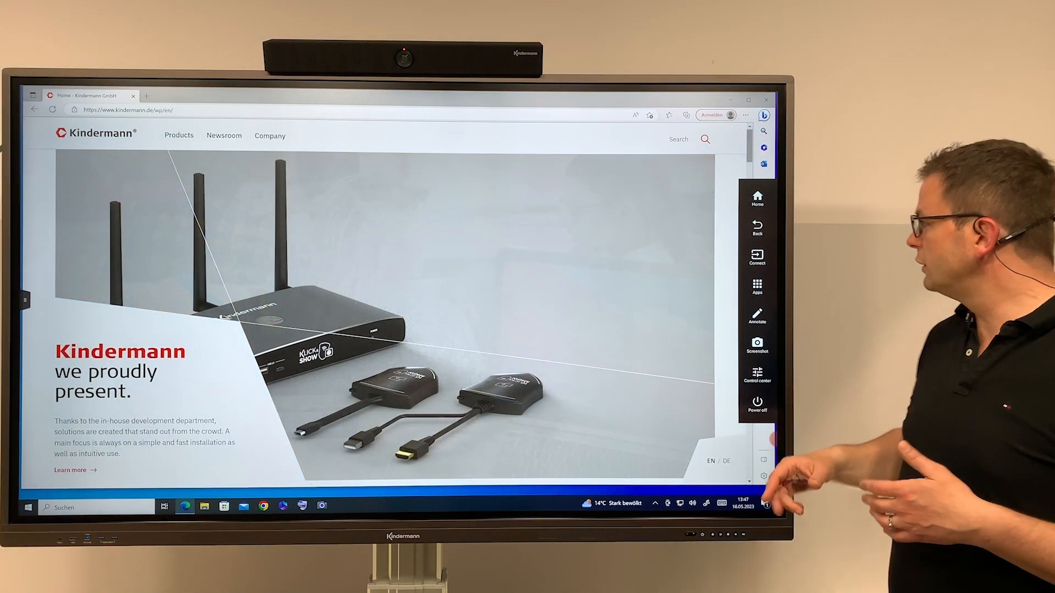
click(756, 197)
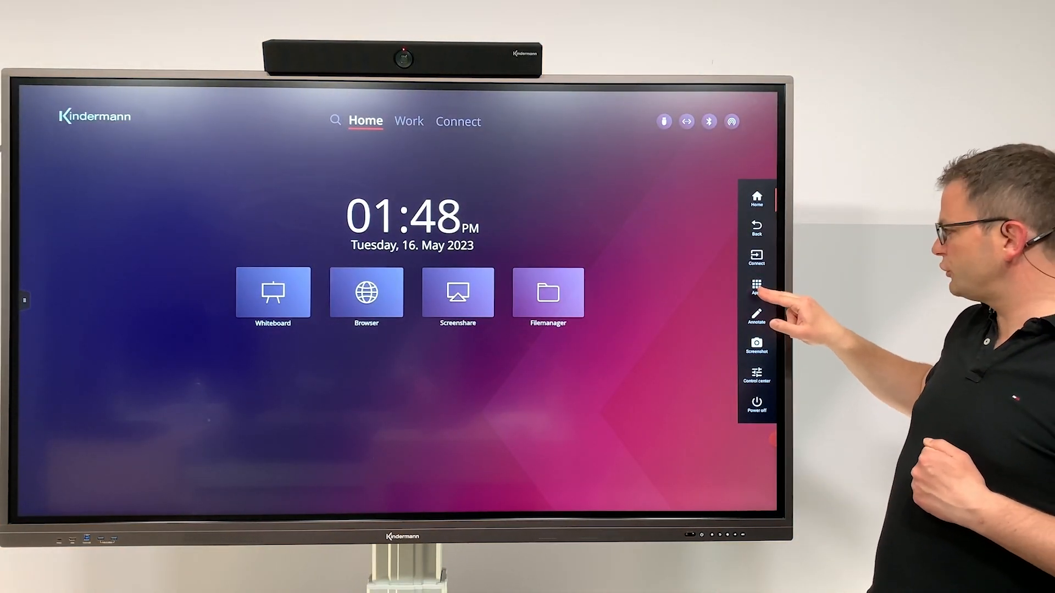
Step: Bring Firefox back full-screen from the Apps panel's Active list
click(756, 285)
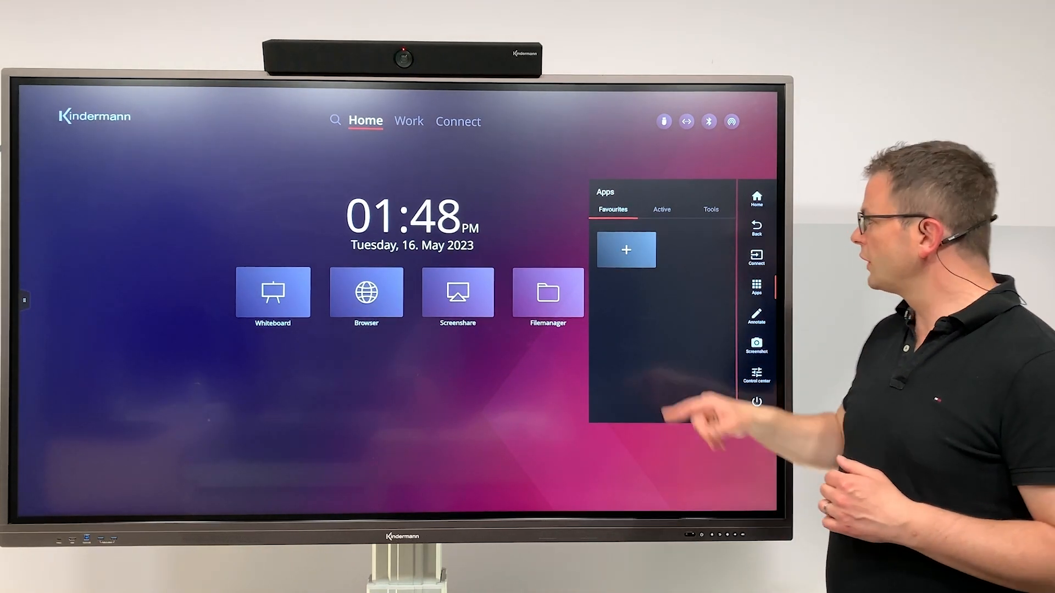
click(660, 210)
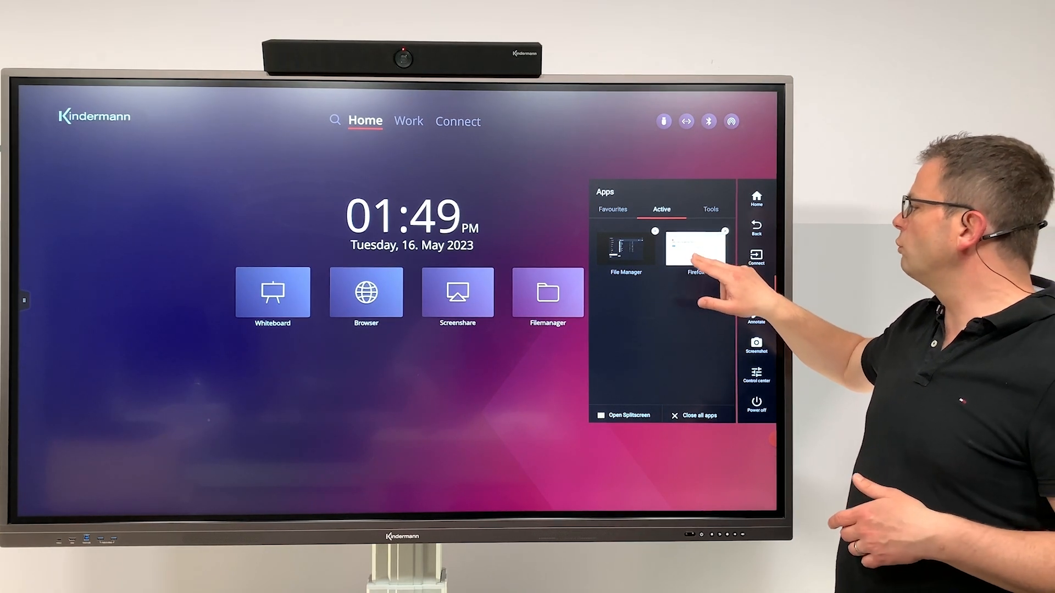
mouse_move(699, 262)
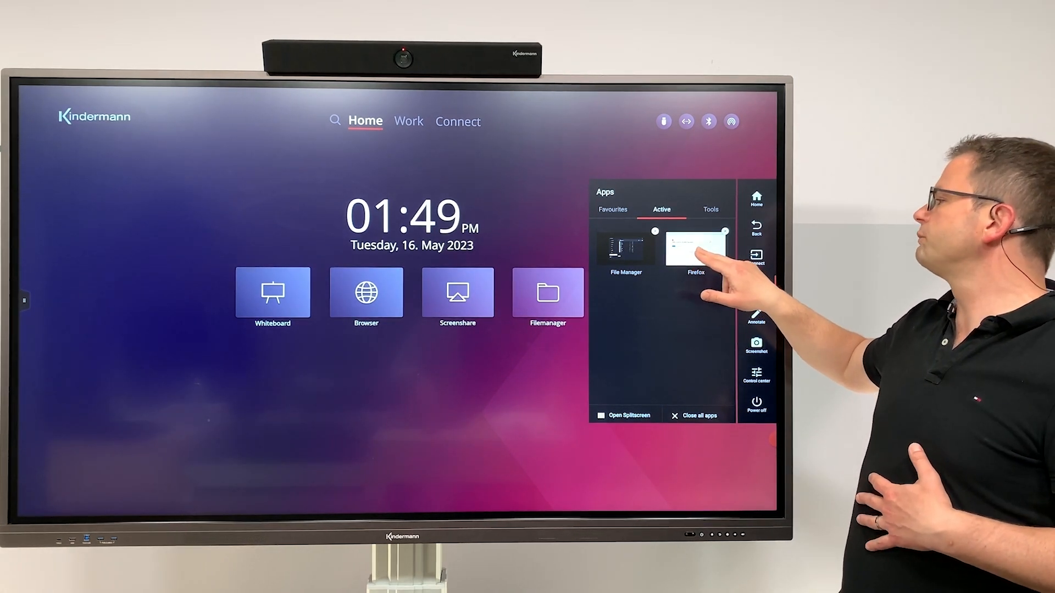
click(696, 249)
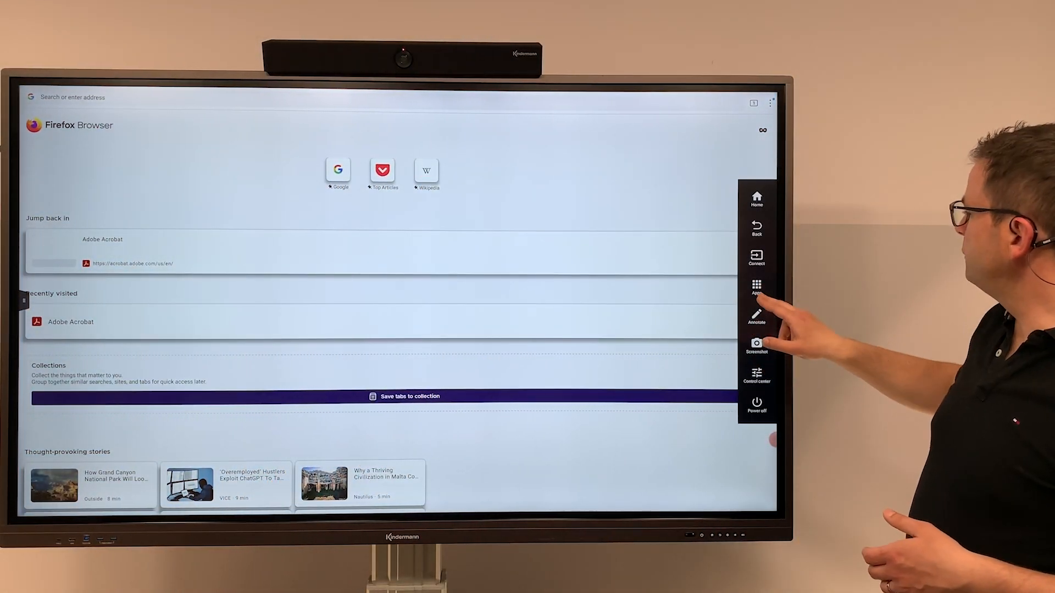
Step: Close all running apps, including Firefox, and dismiss the empty Active panel
click(756, 286)
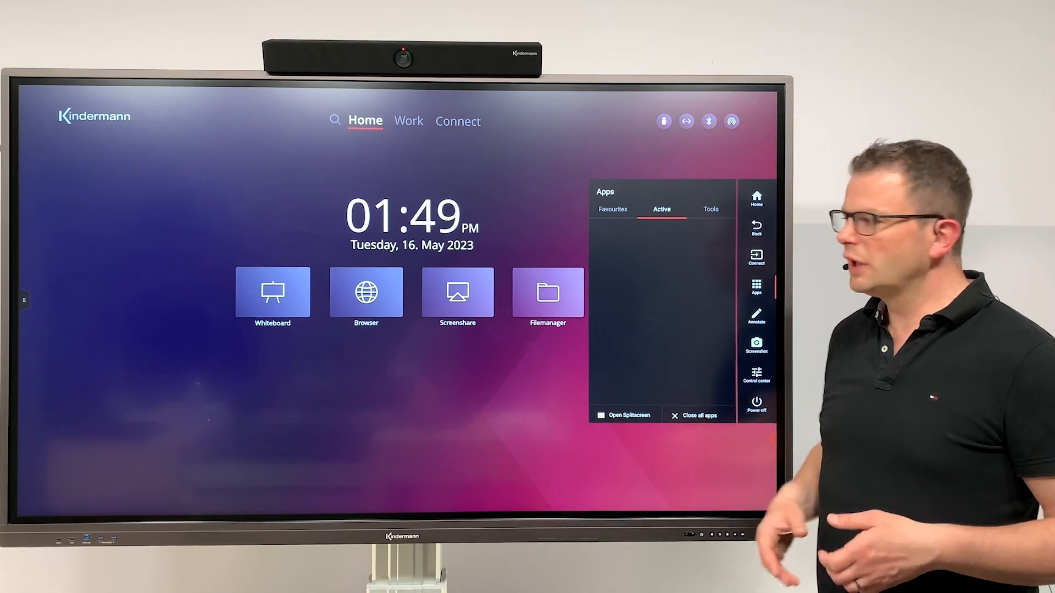
click(709, 209)
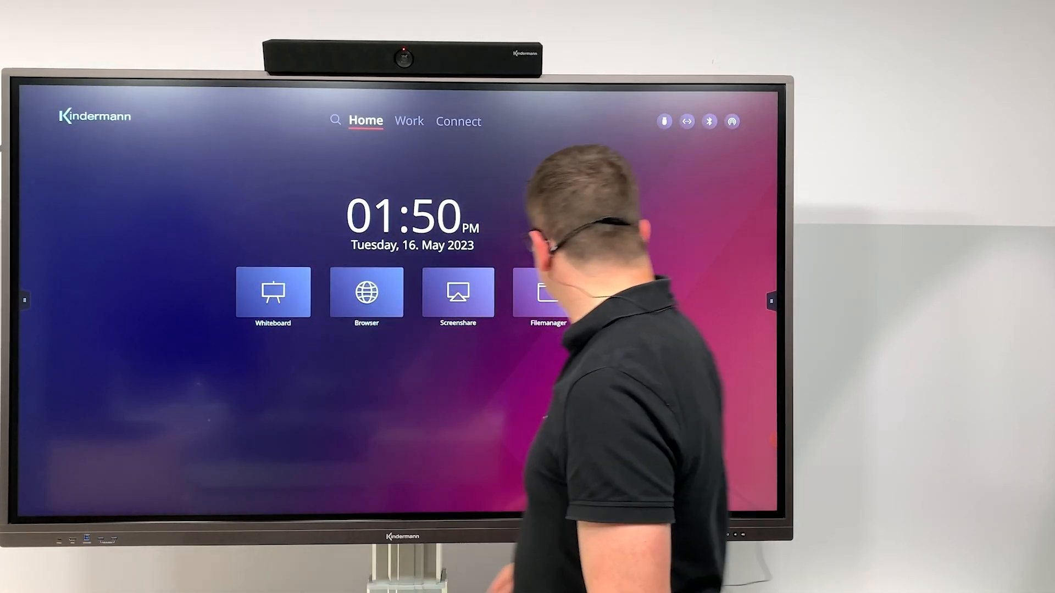
Step: Launch the Stopwatch from the Apps Tools tab, then close it
click(770, 299)
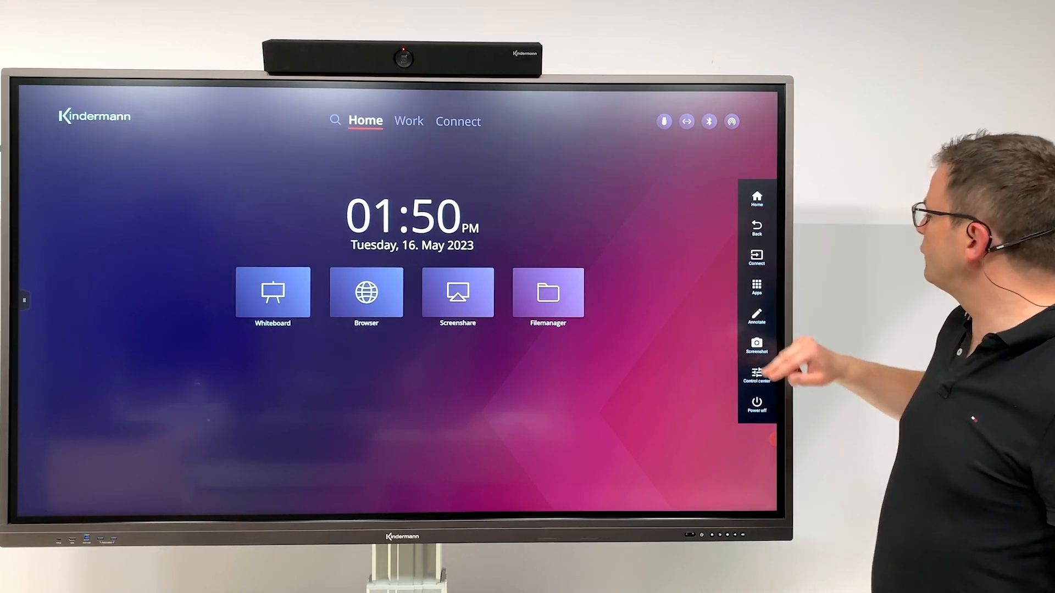
click(756, 288)
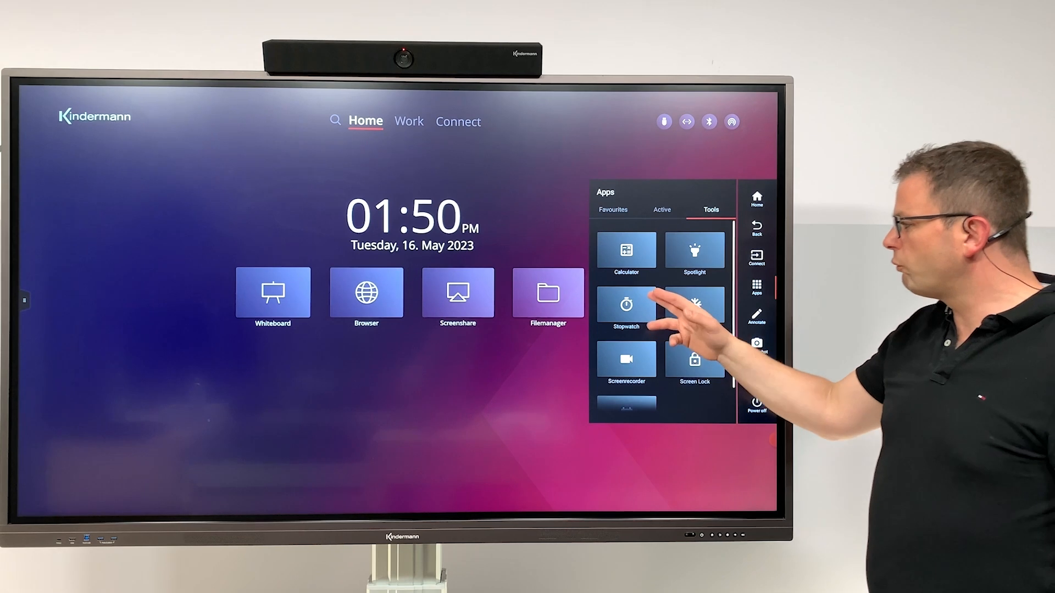
click(626, 305)
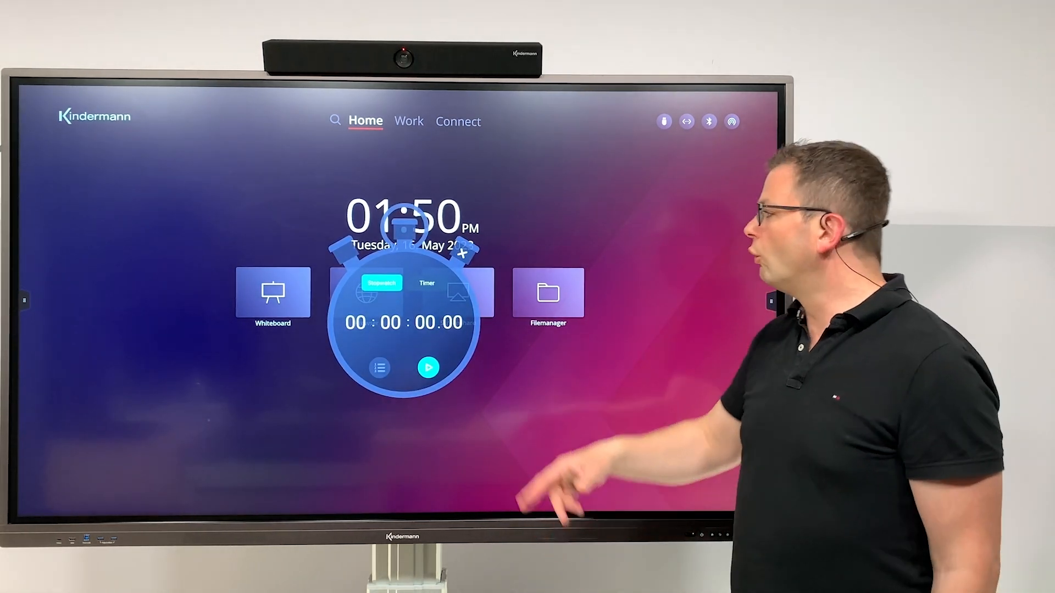
click(427, 282)
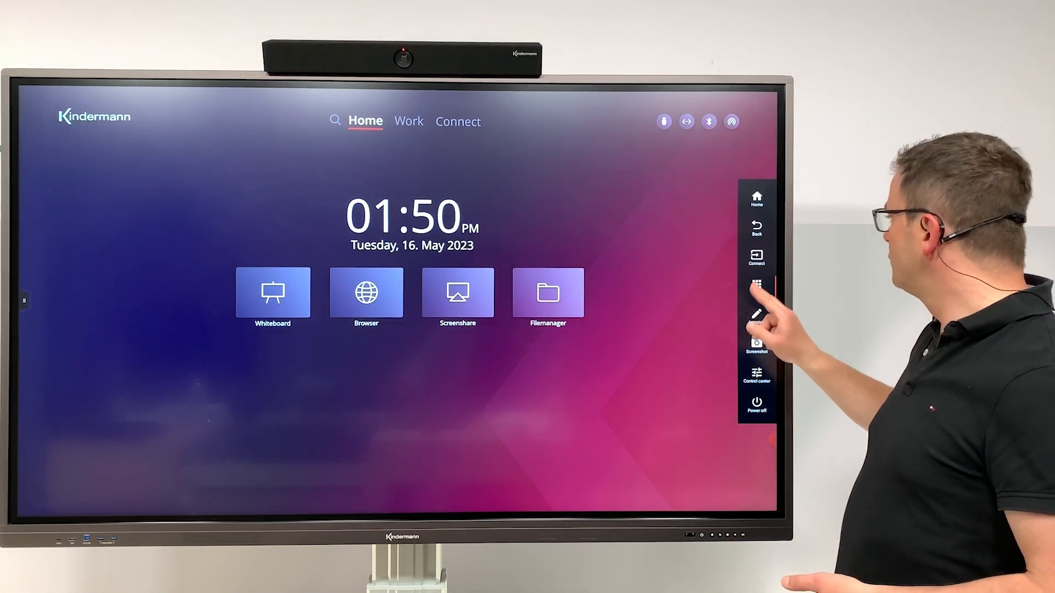
Step: Show the Tools list over the OPS Windows screen and freeze the displayed image
click(756, 285)
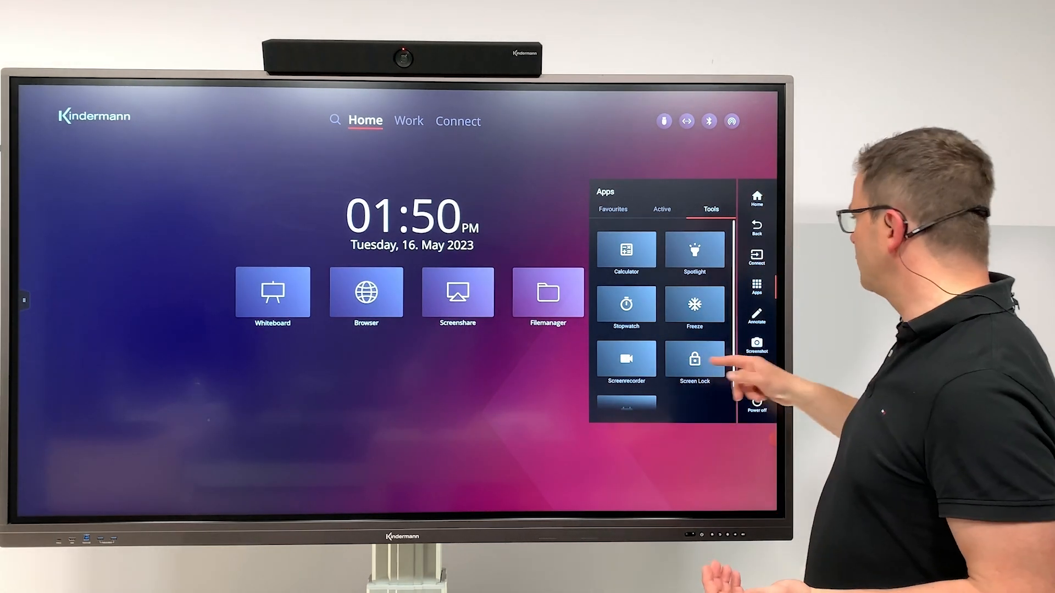
click(612, 209)
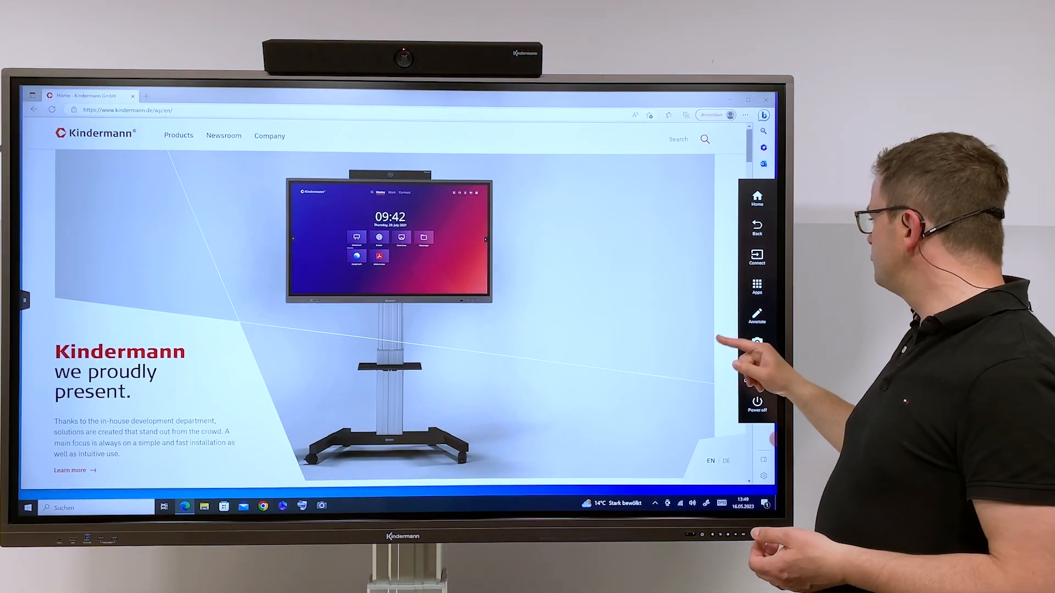
click(756, 285)
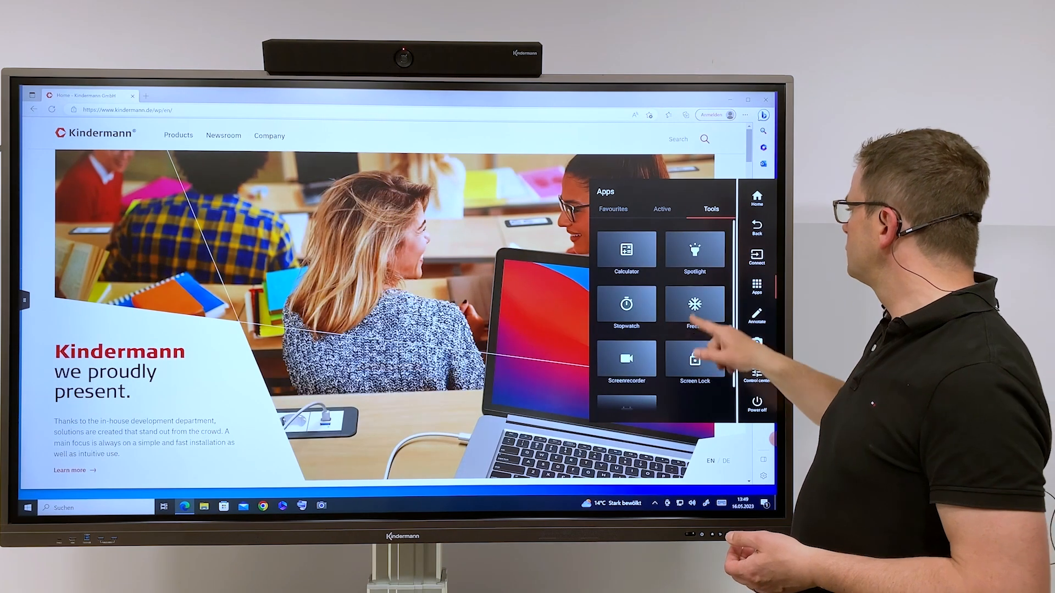
click(694, 306)
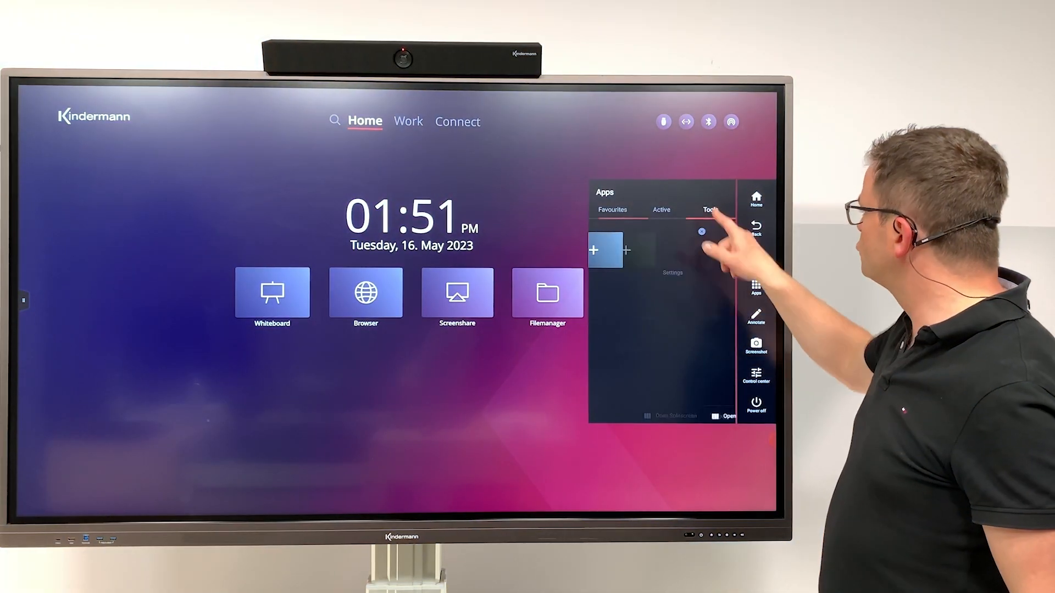
Step: Start the Screenrecorder tool from the built-in tools list
click(711, 209)
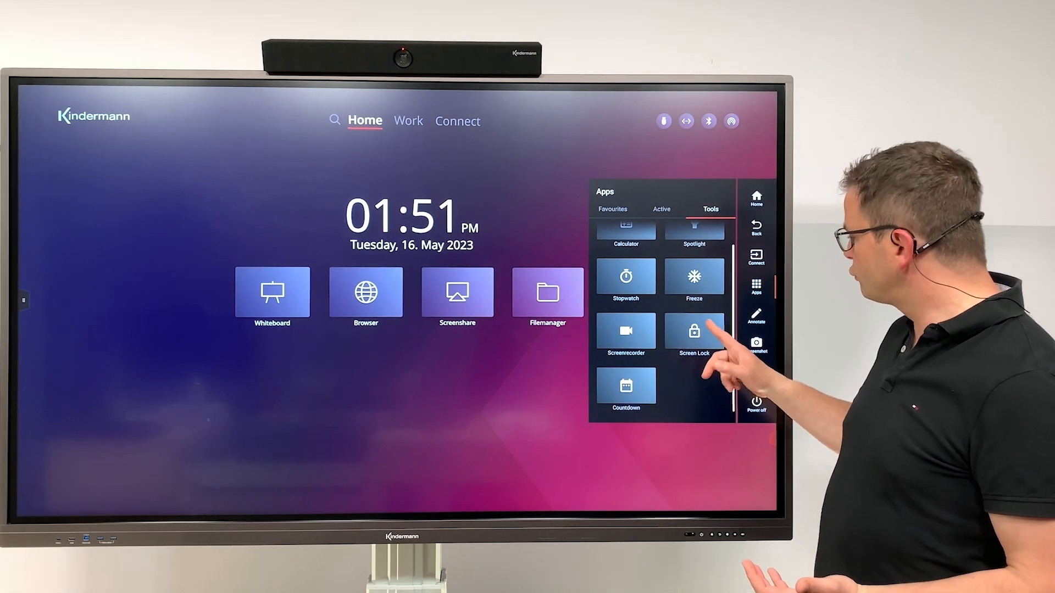
click(694, 331)
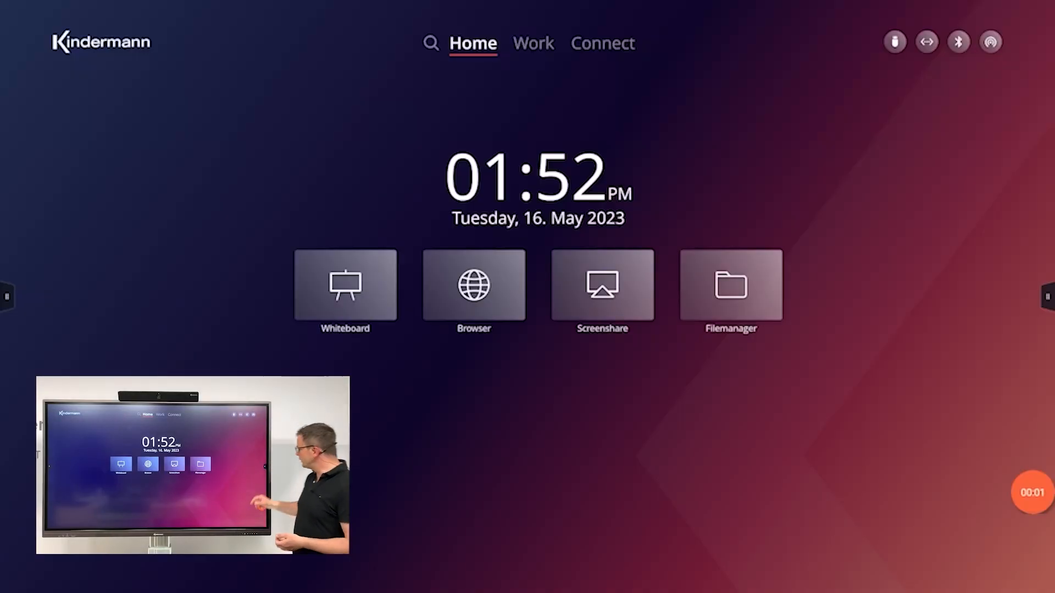
click(1047, 294)
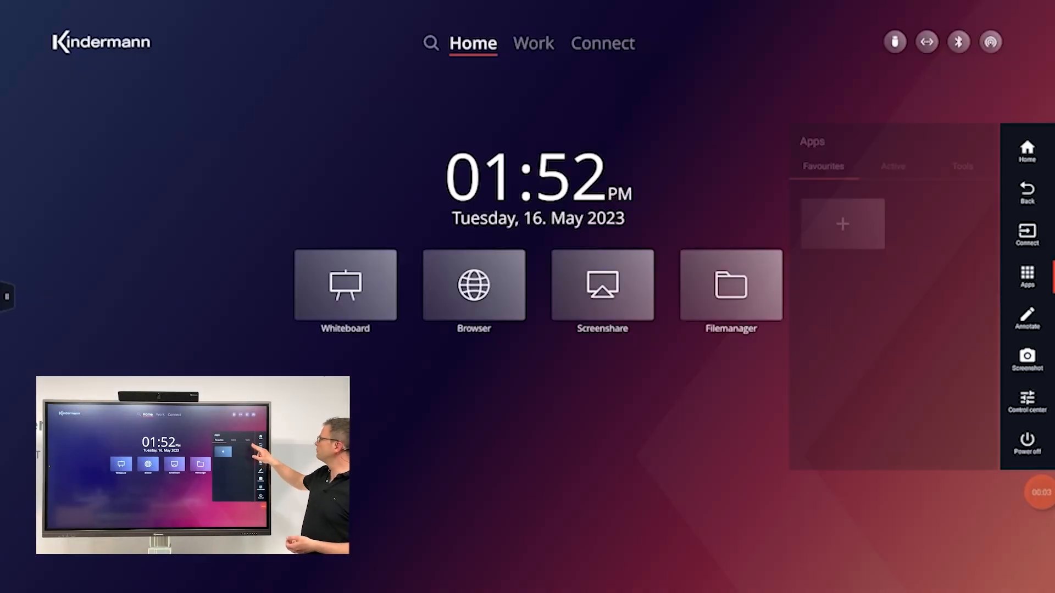
click(962, 166)
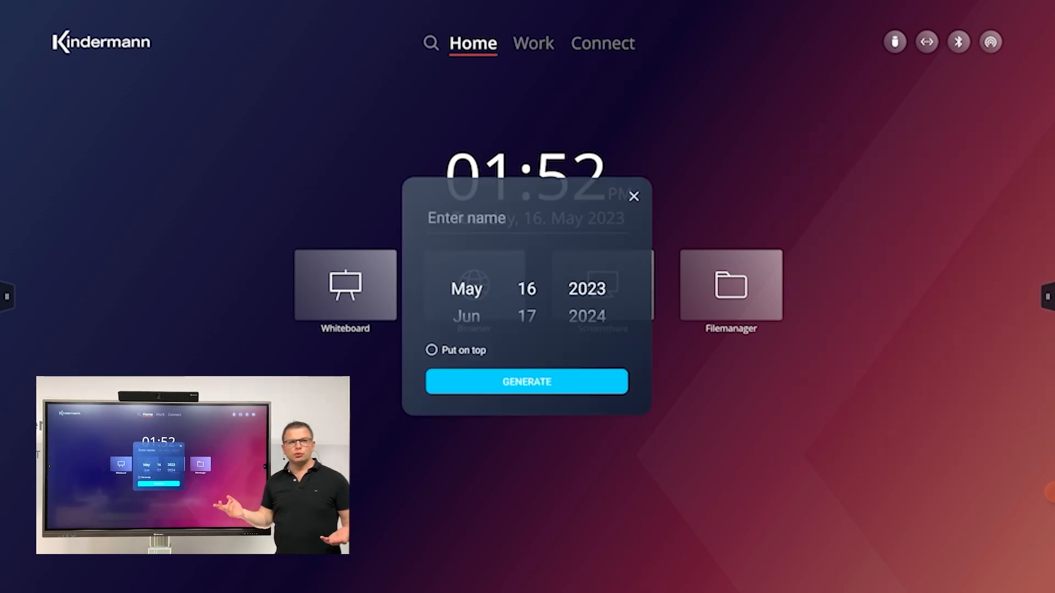
click(465, 218)
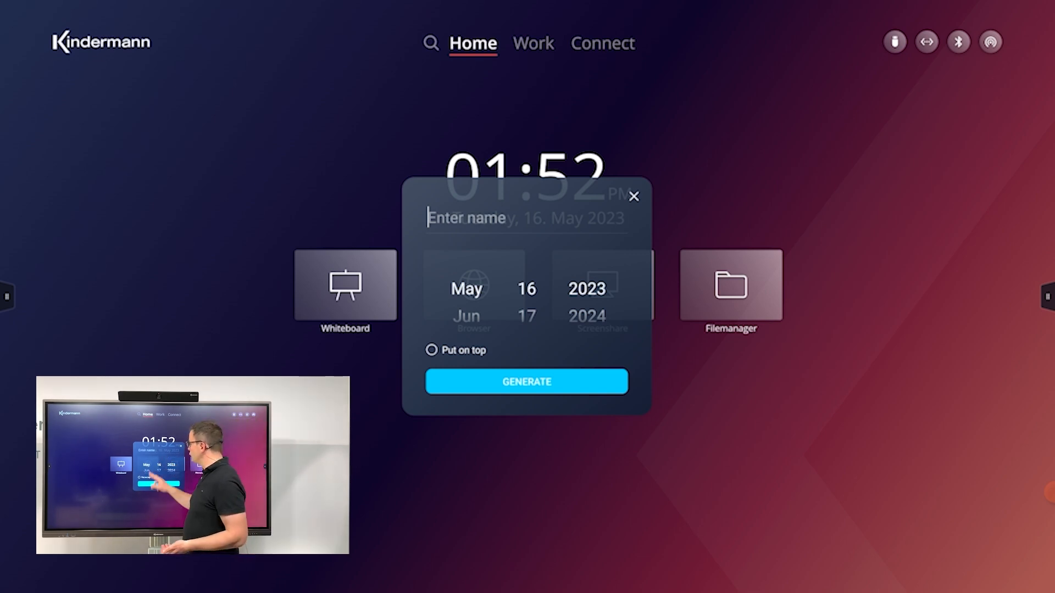
click(527, 218)
text(birthday)
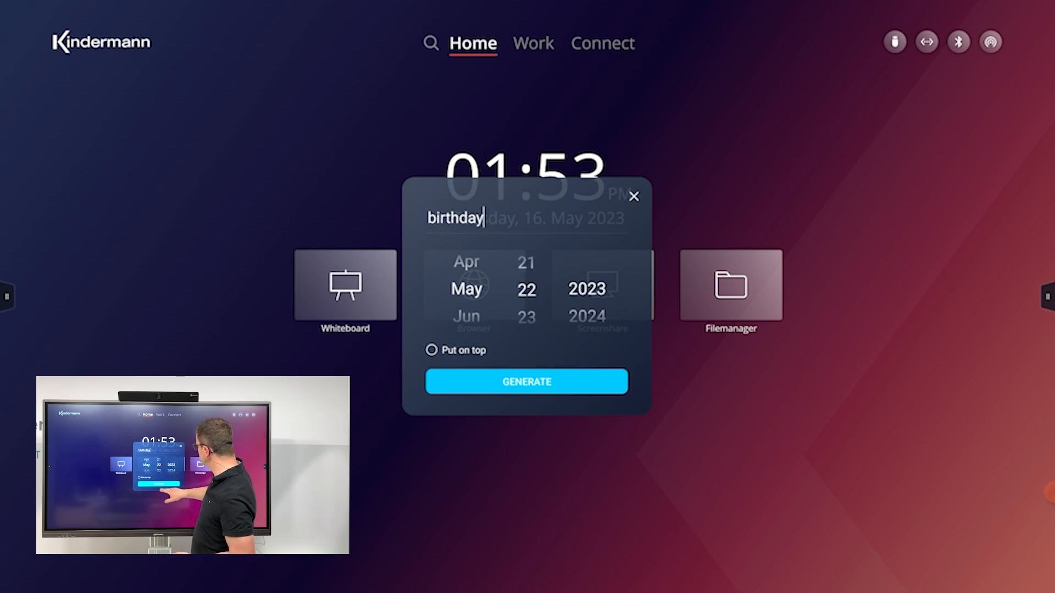
click(527, 381)
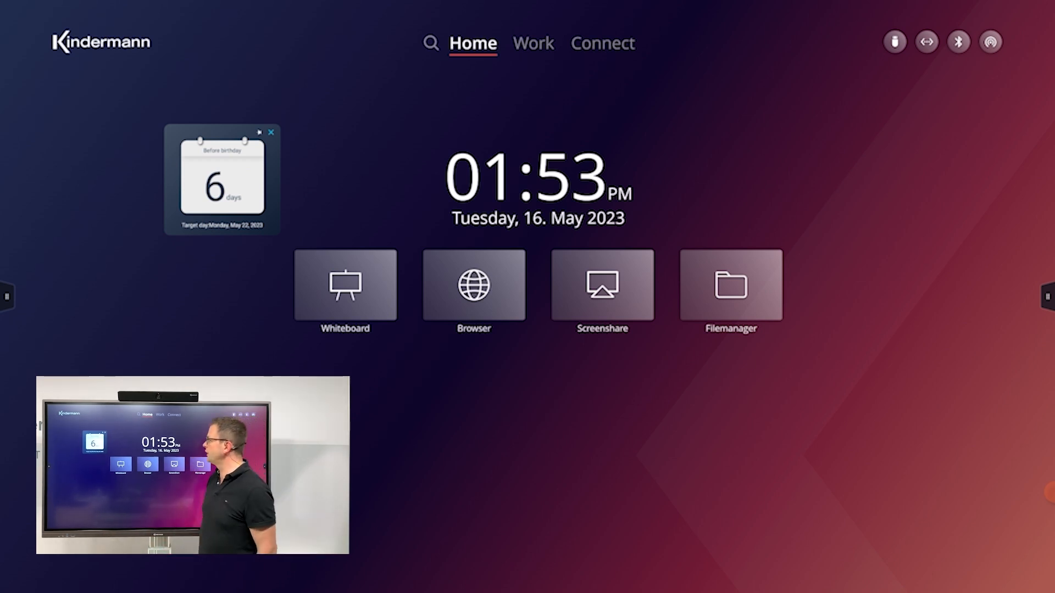
click(271, 132)
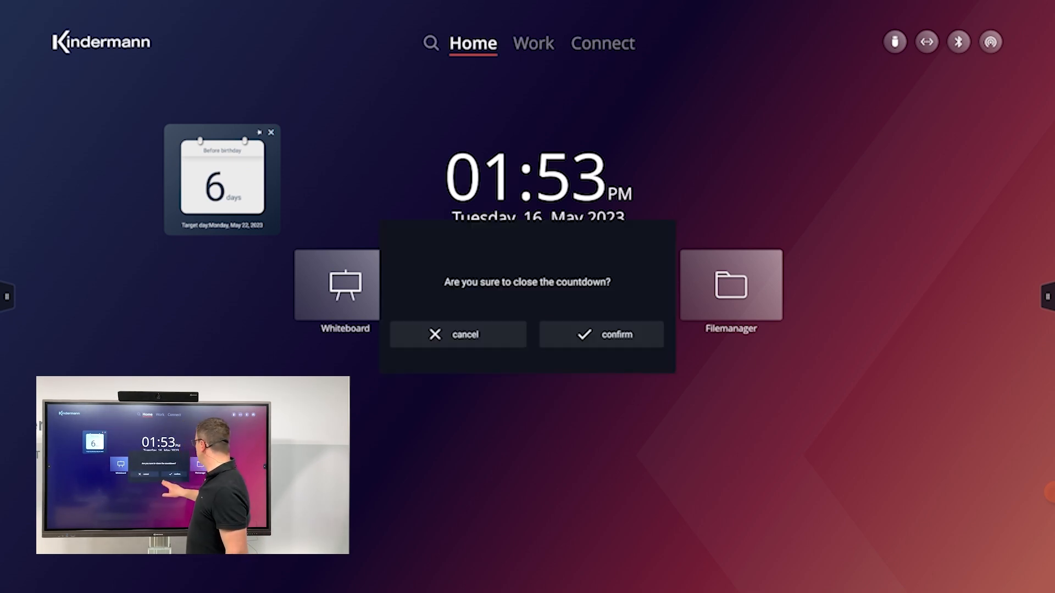
click(600, 334)
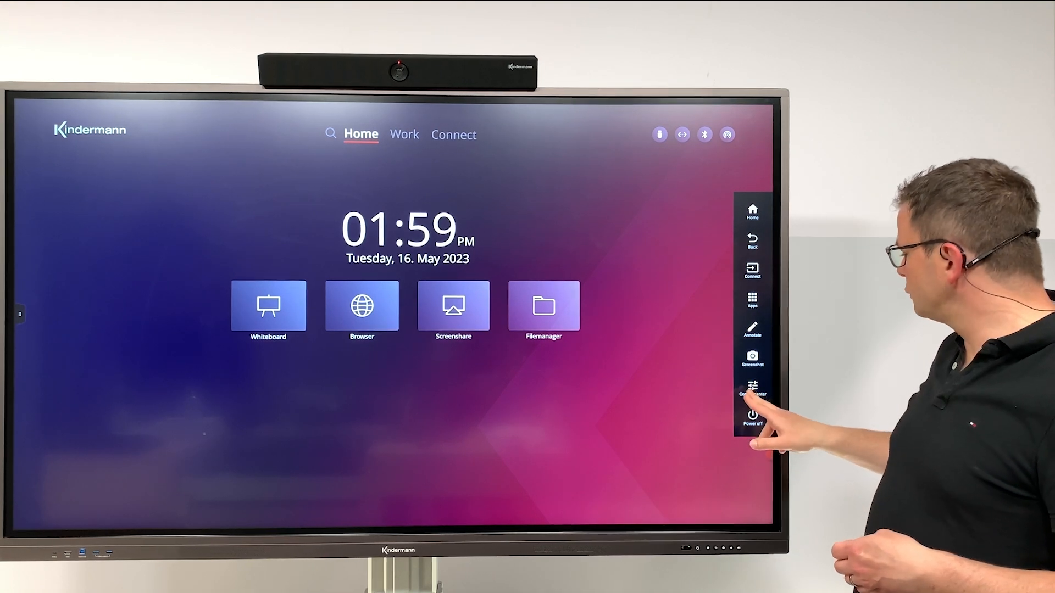
Step: Raise the display volume slider in the Control Center, then close it
click(752, 389)
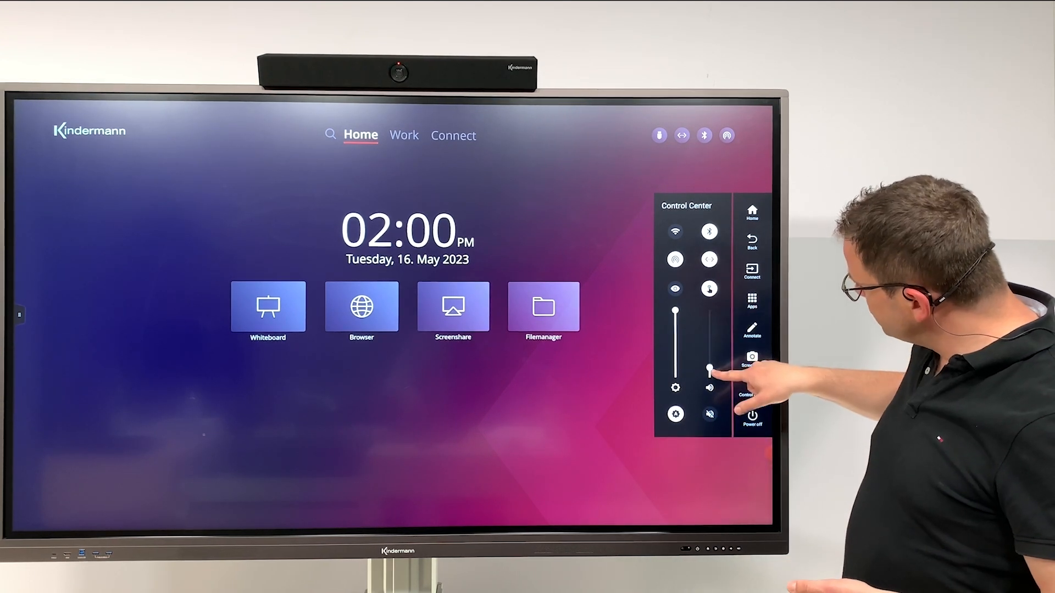
drag(708, 369, 708, 351)
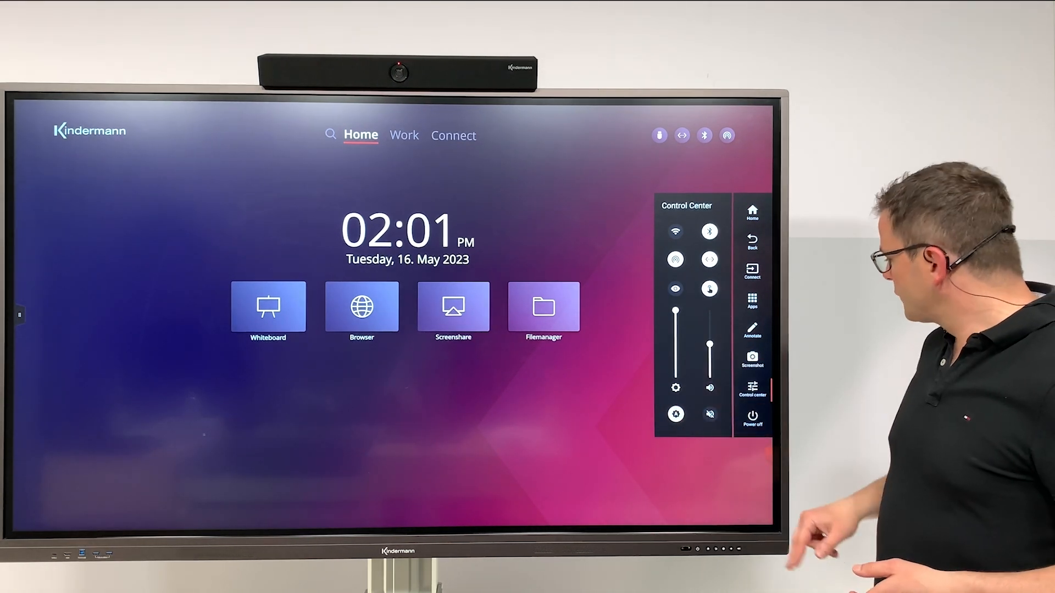
click(751, 411)
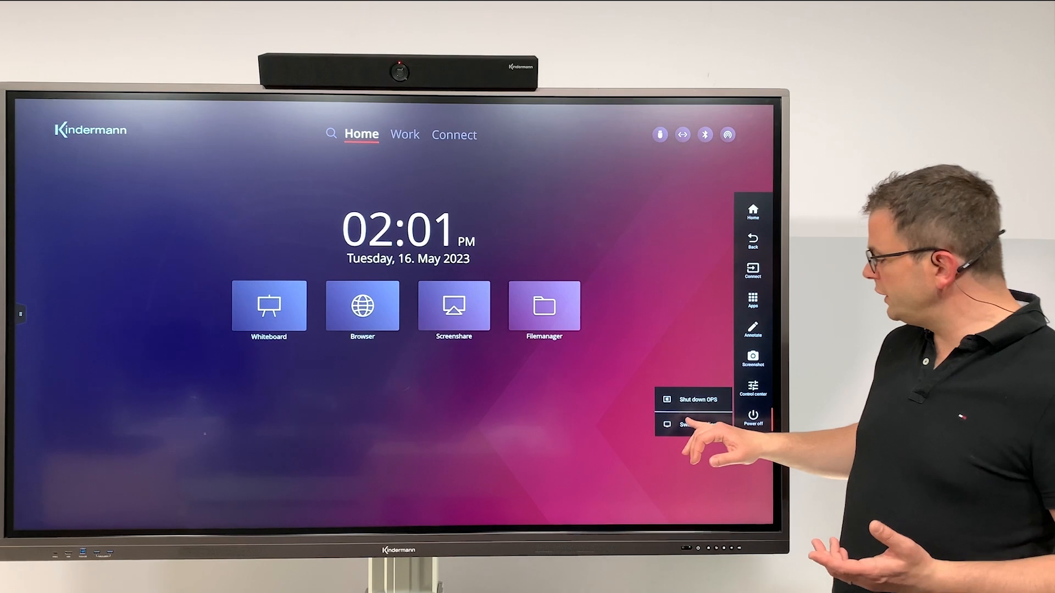
Step: Request switching off the display, then cancel the 'Switch off display?' notice
click(695, 423)
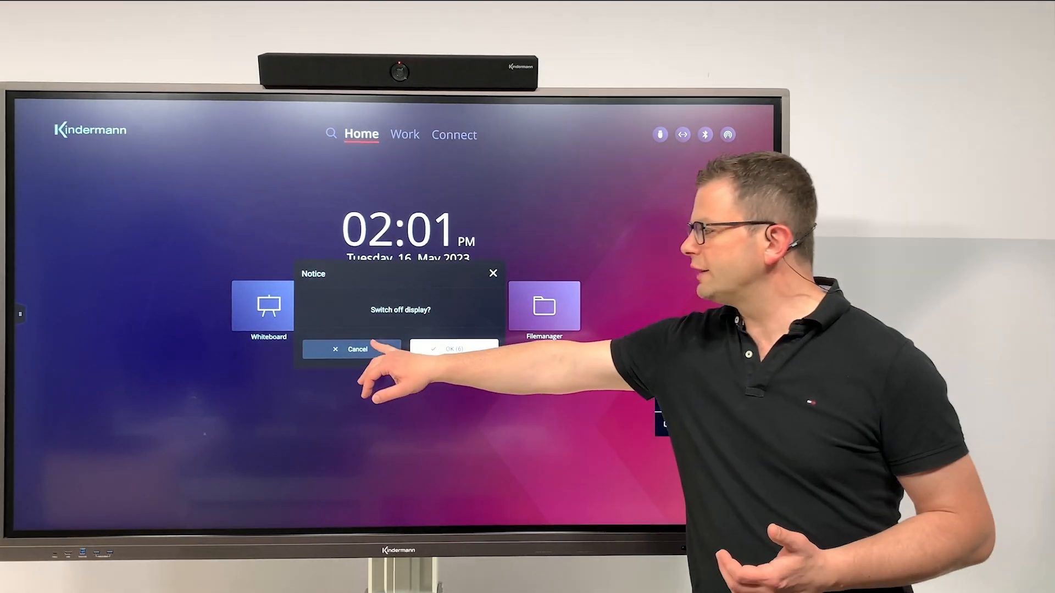
click(349, 349)
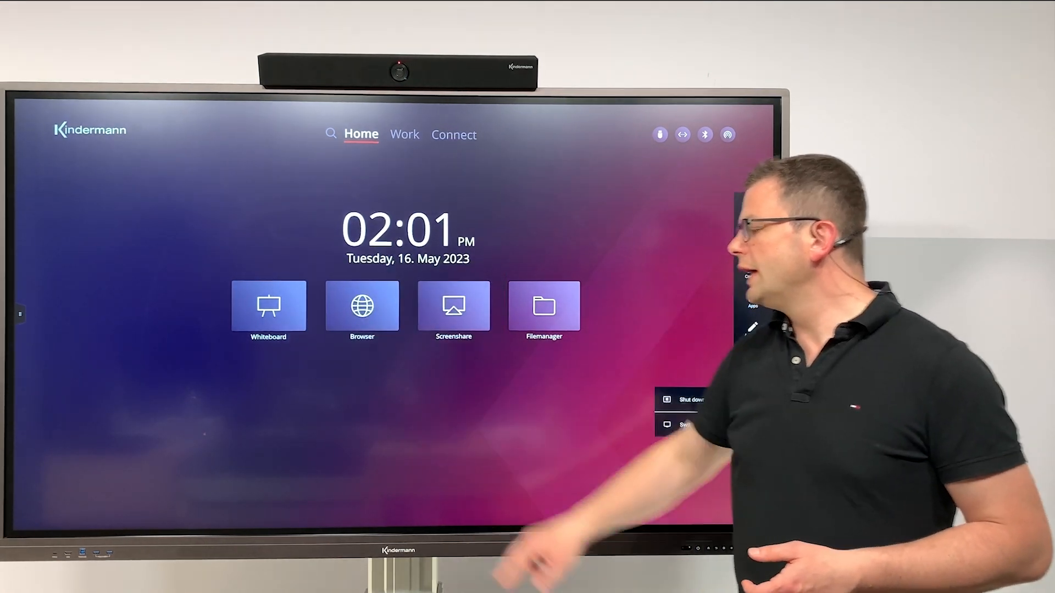